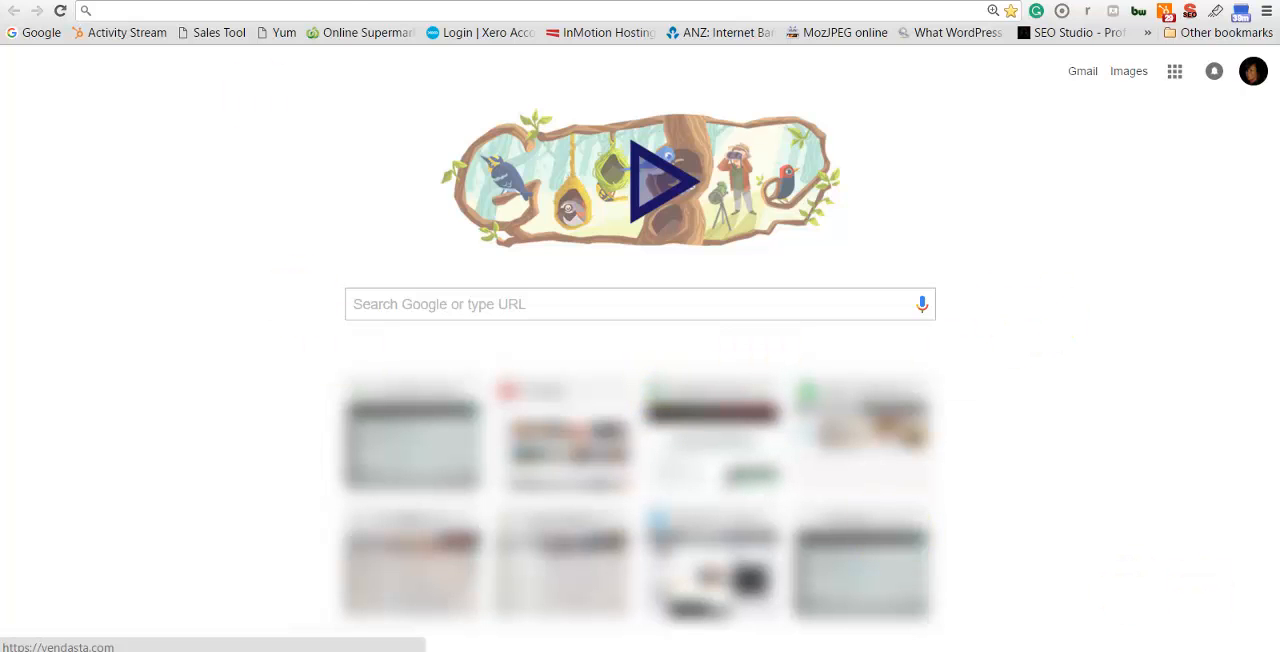
- Go to piepunk.co.nz/wp-admin and log in with the site credentials
text(piepunk.co.nz/wp-admin)
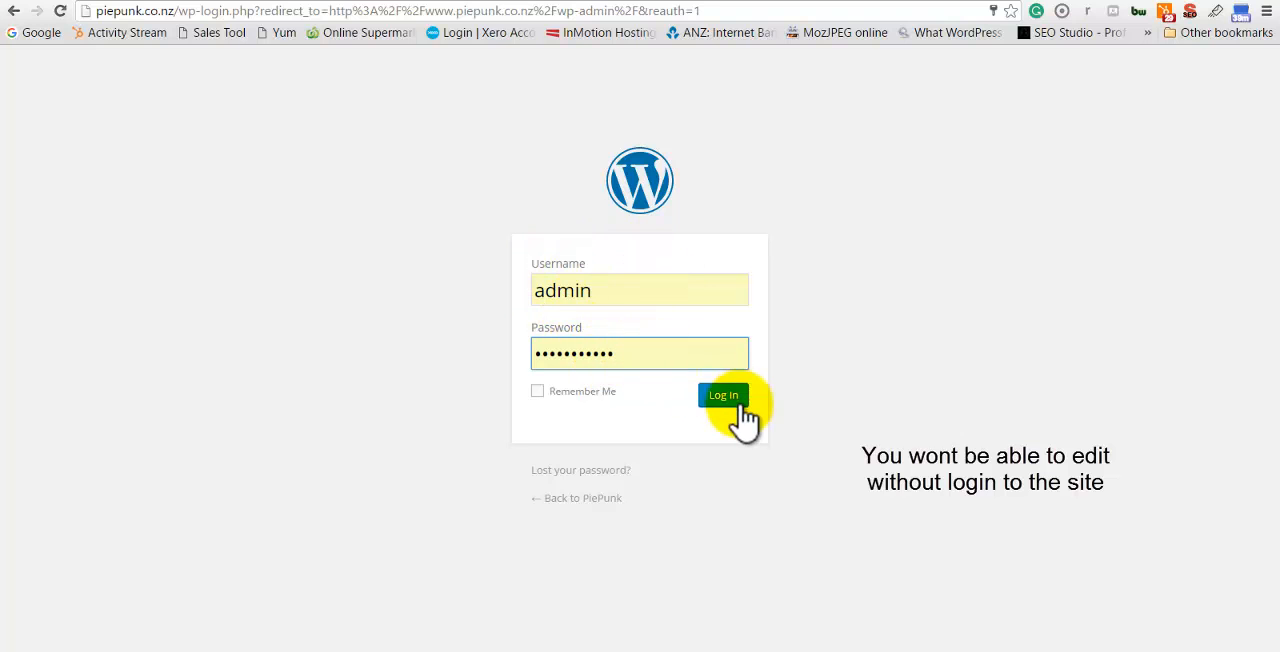
click(723, 395)
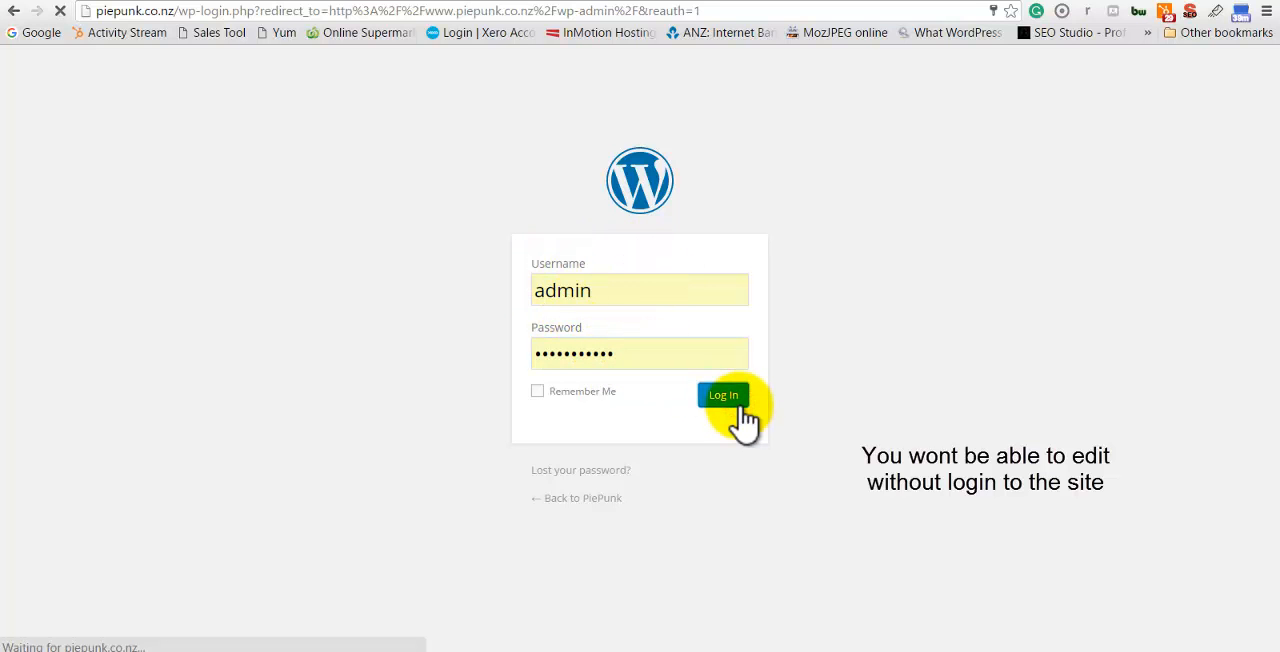
click(723, 394)
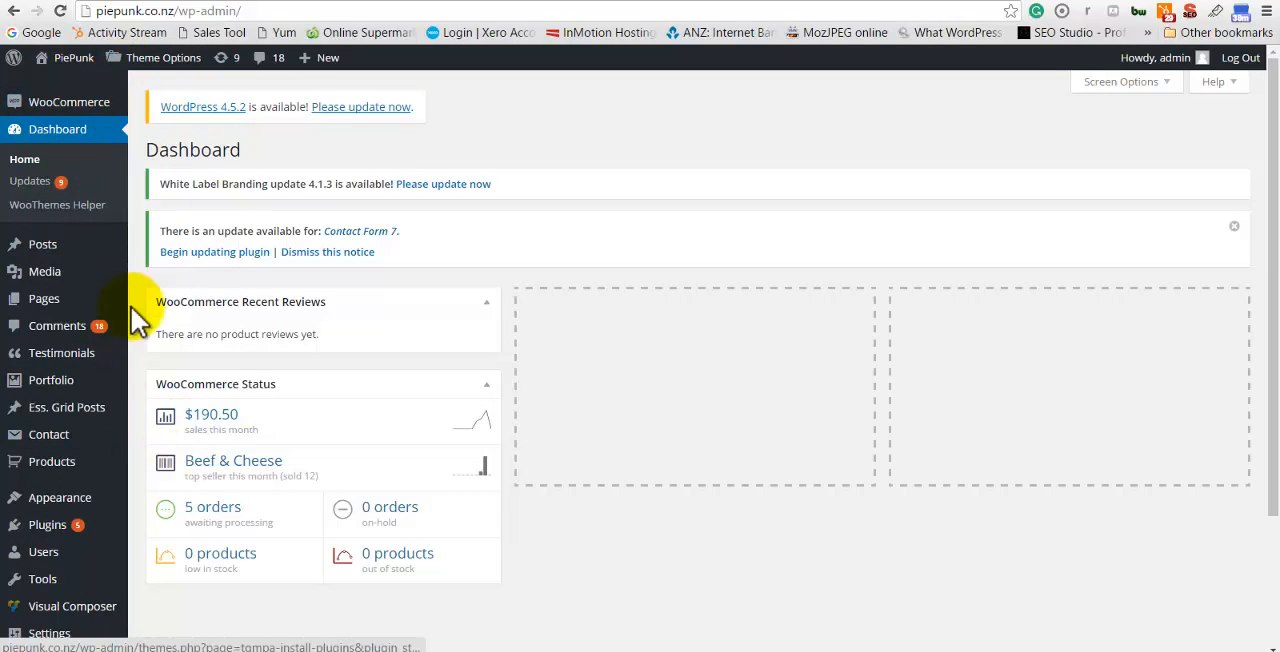
mouse_move(73, 57)
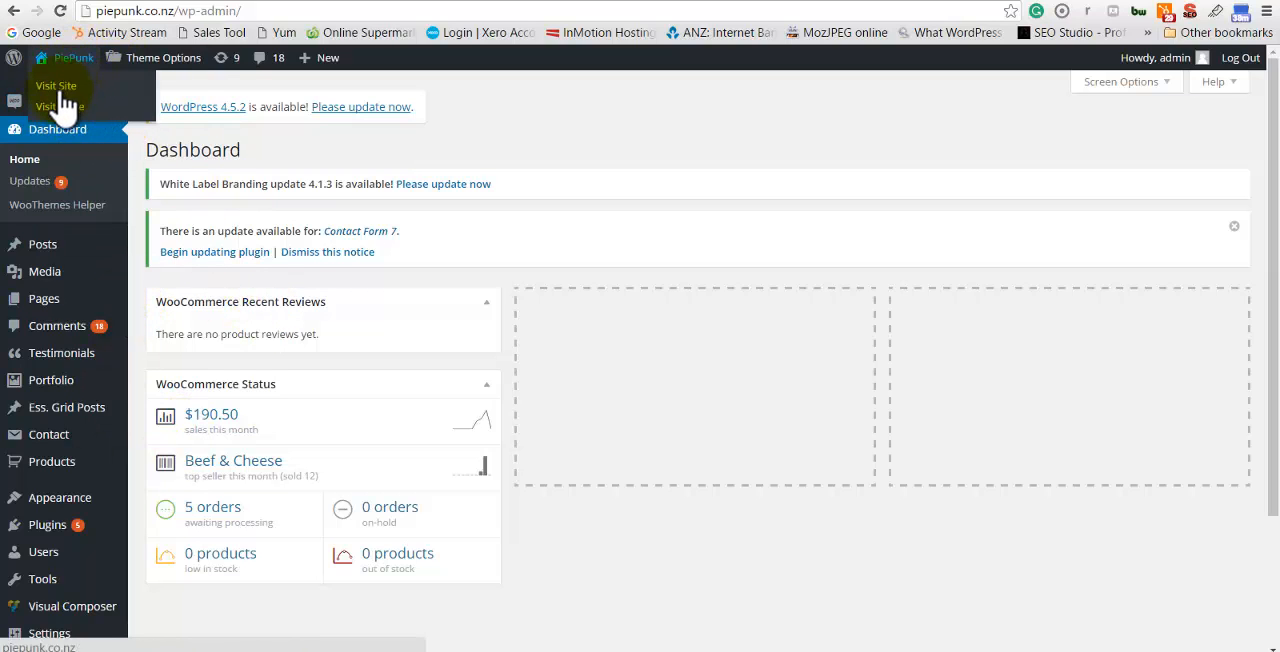
- Visit the live site's How to Handle page and scroll to the Heating Process section
click(54, 85)
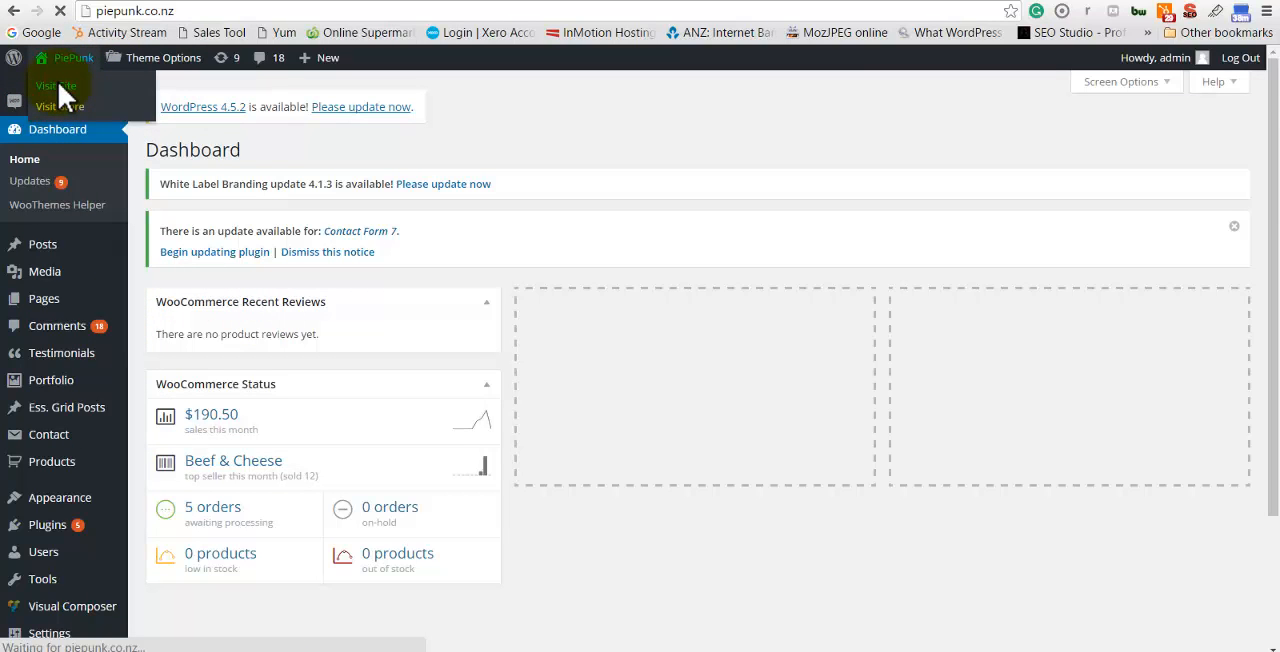
click(48, 85)
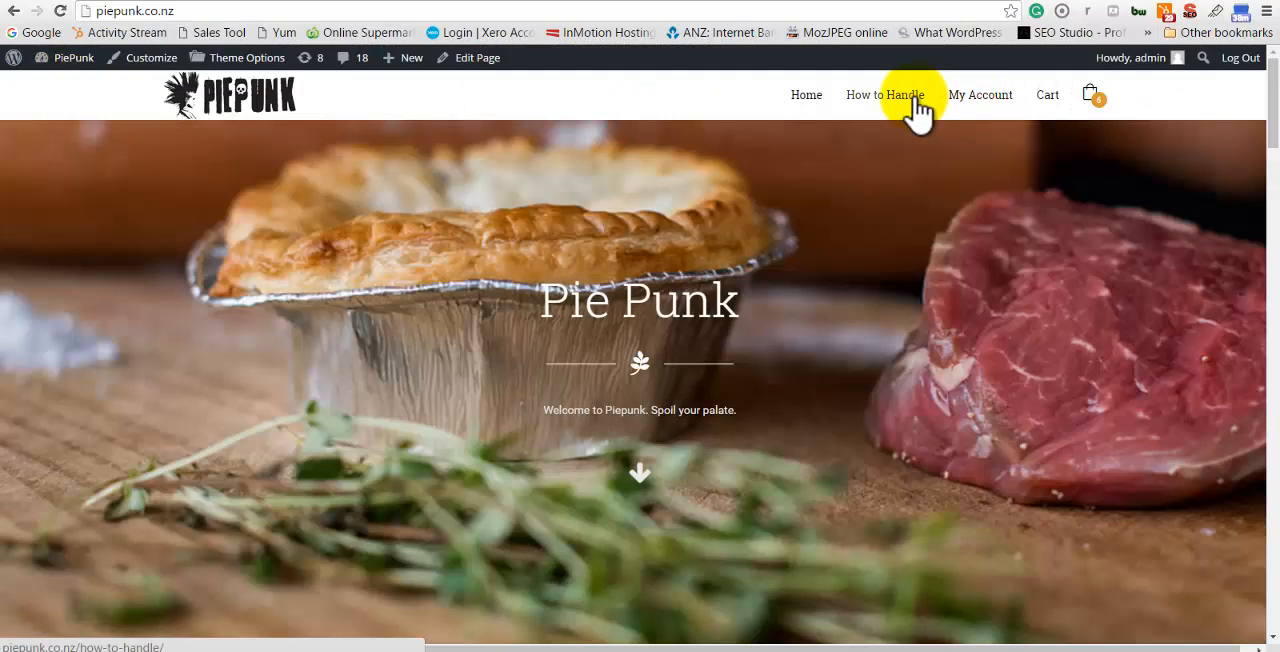
click(886, 94)
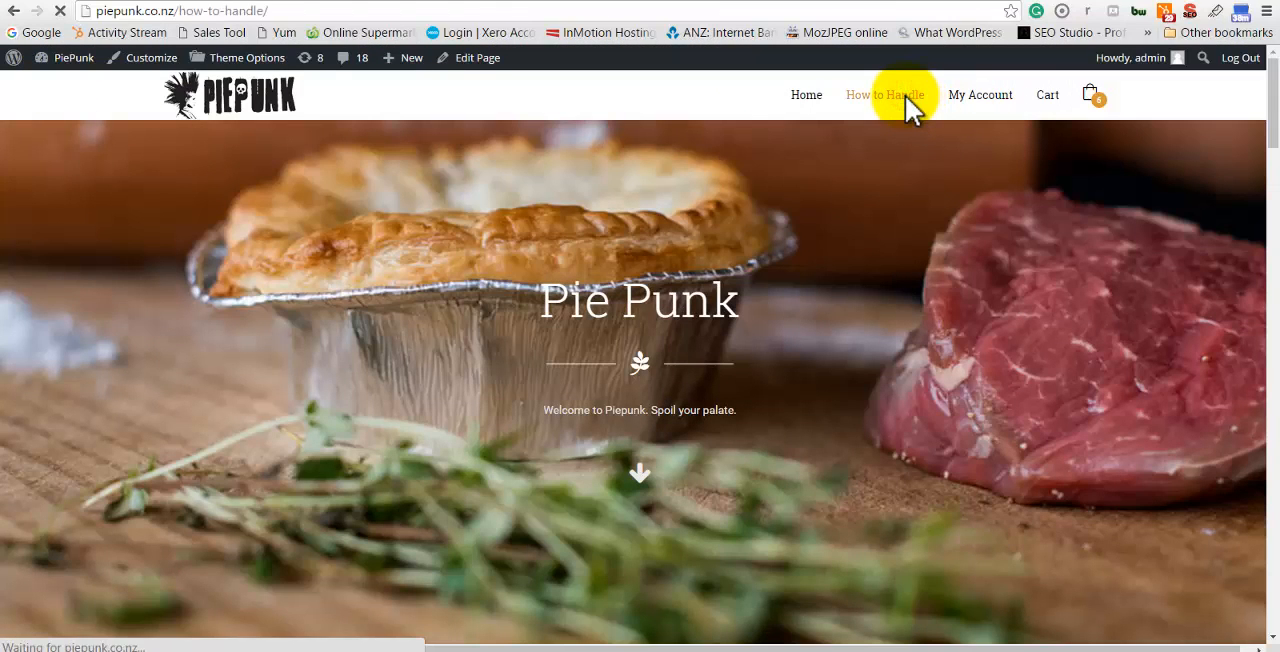
click(884, 94)
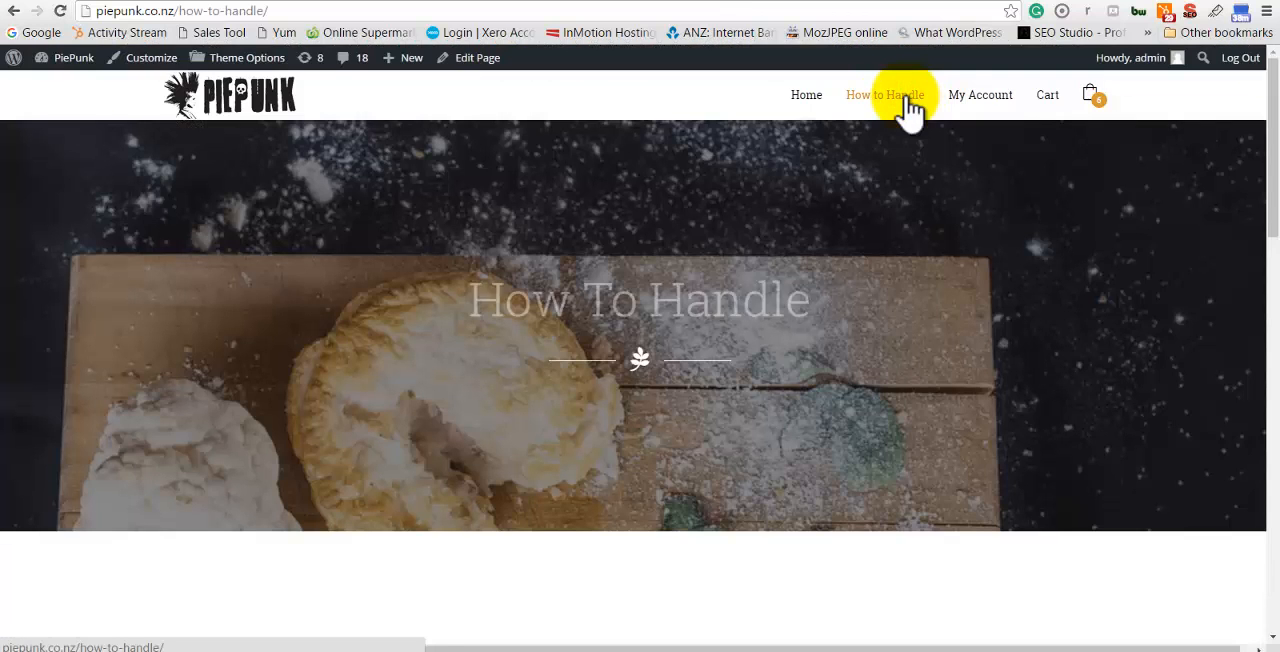
scroll(down, 3)
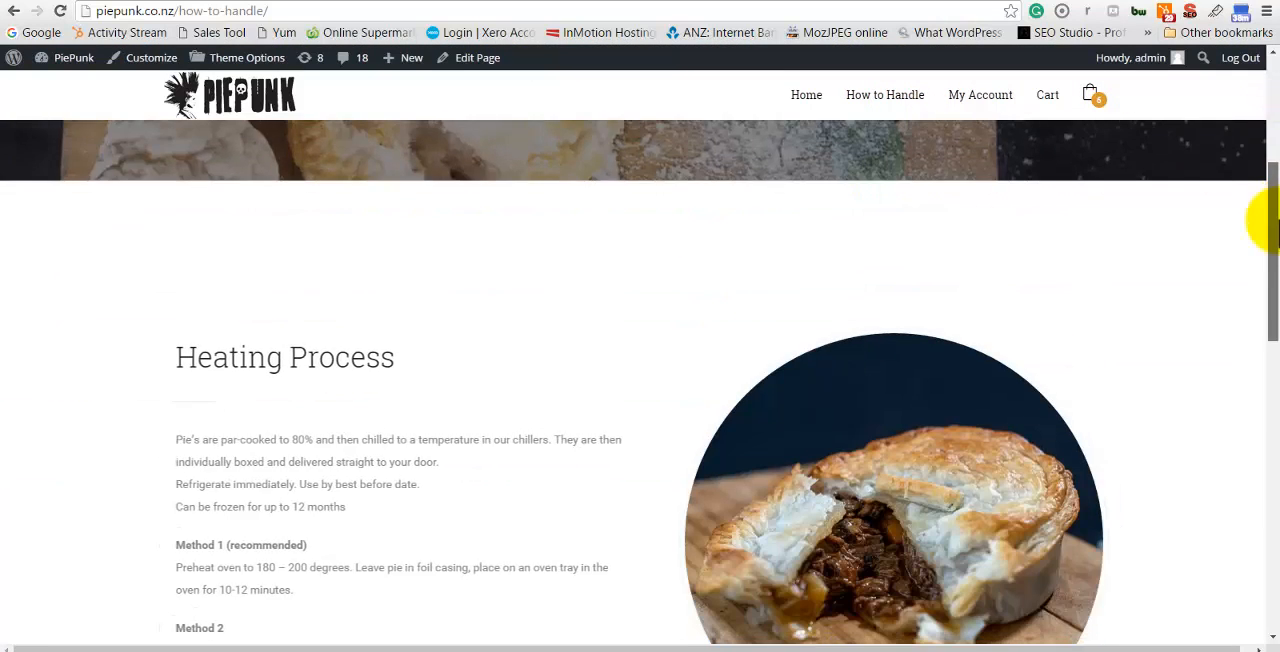
scroll(down, 3)
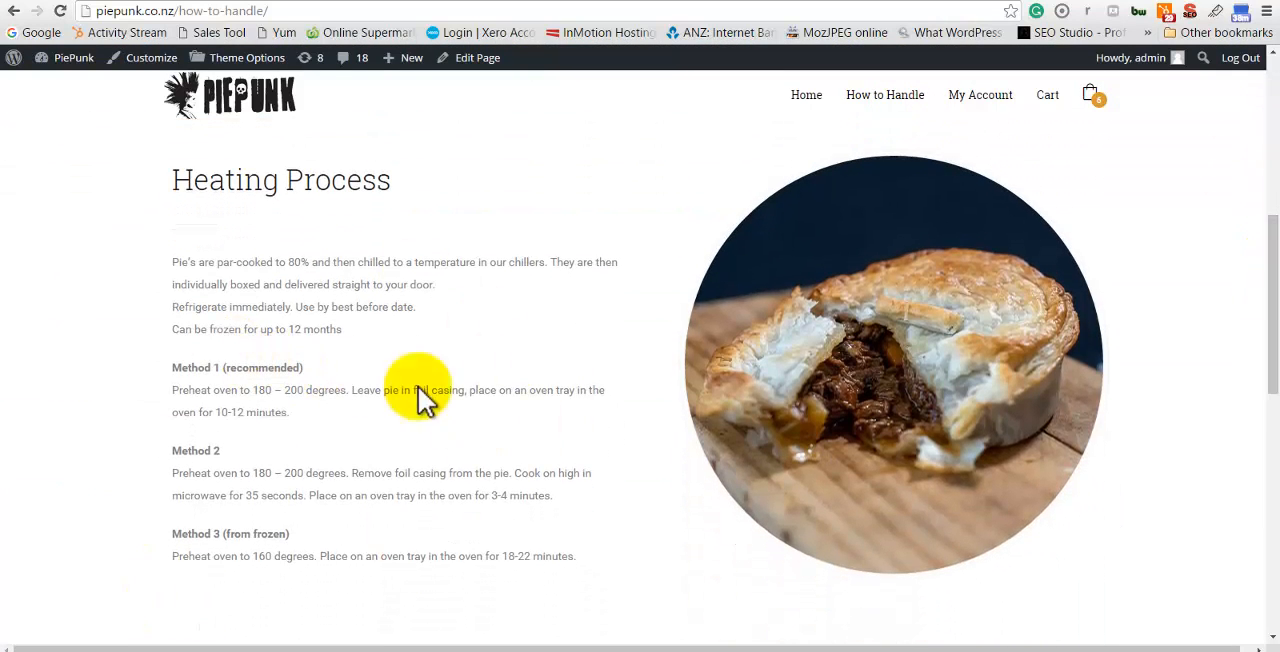
mouse_move(475, 135)
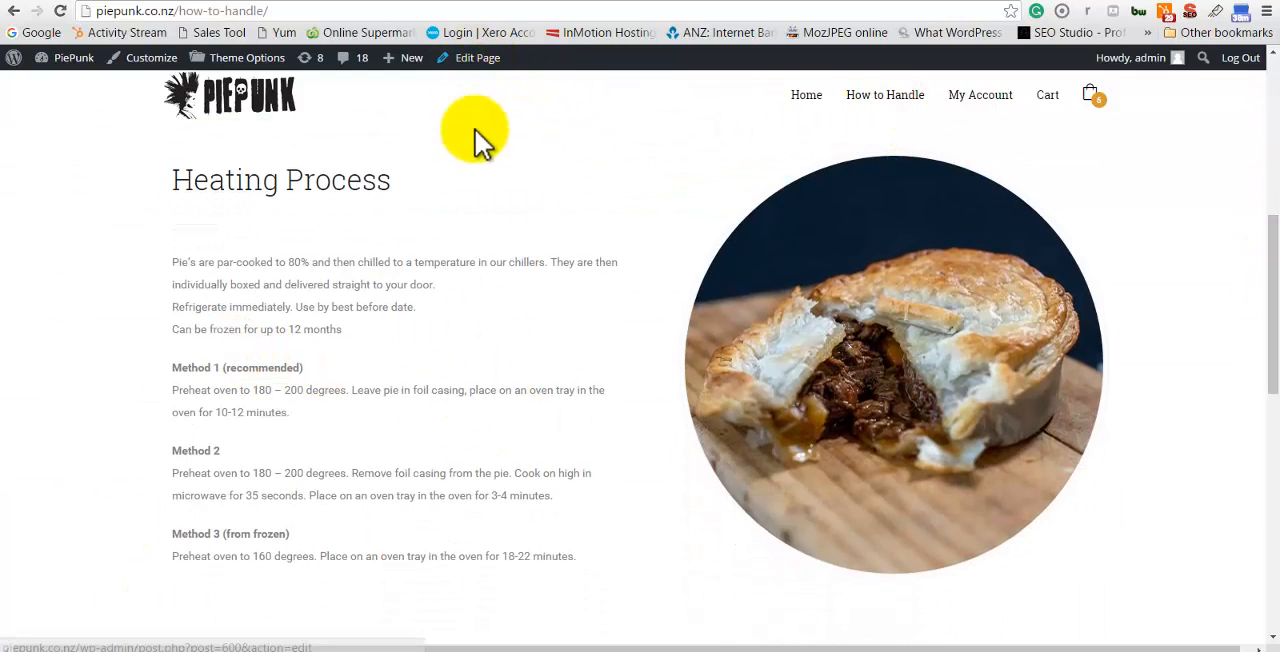
- Edit the How to Handle page and open the Heating Process text block's settings
click(472, 57)
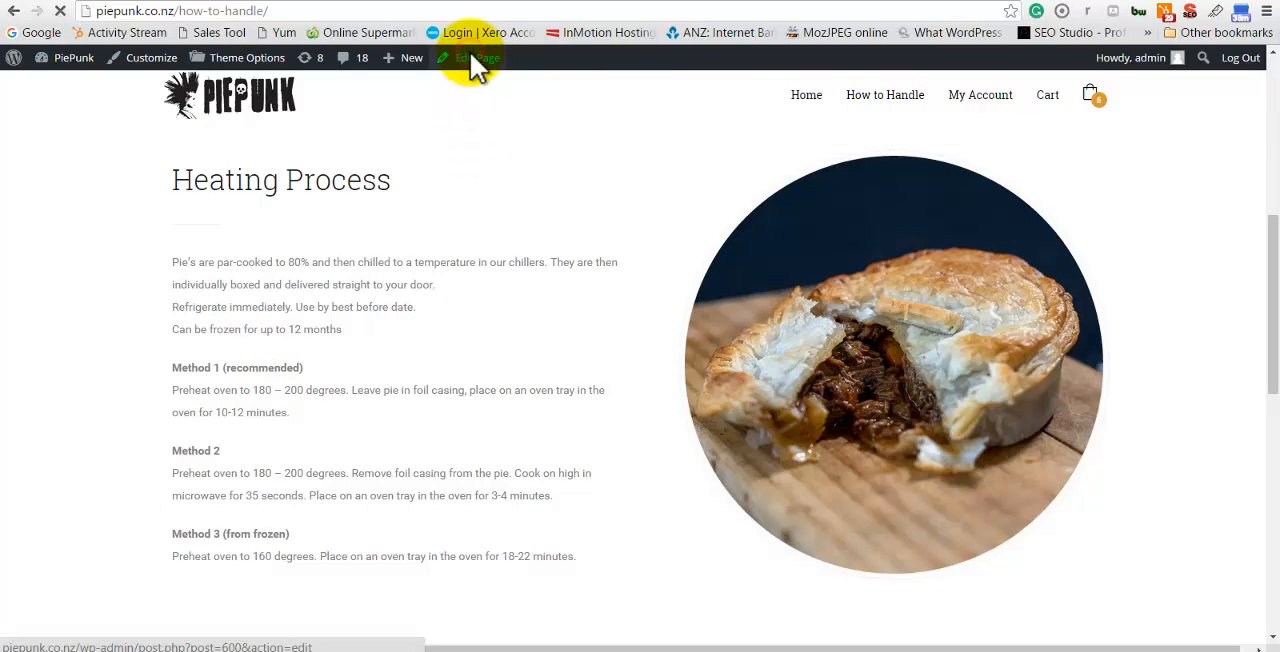
click(482, 57)
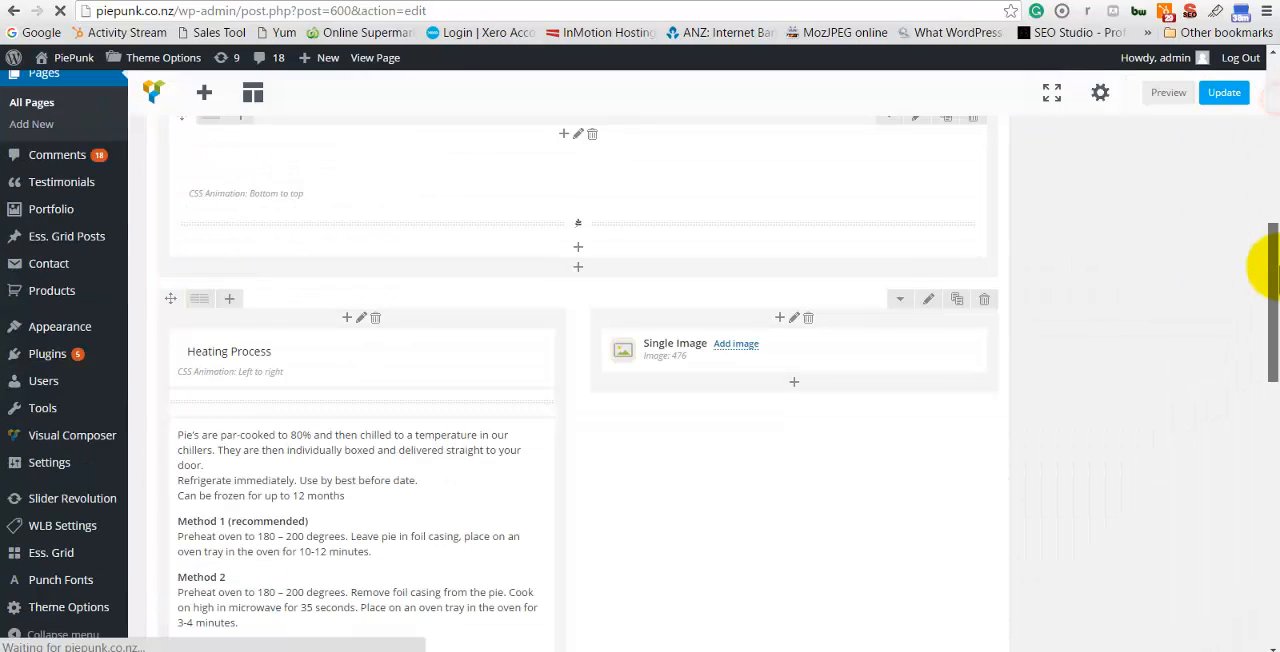
scroll(down, 3)
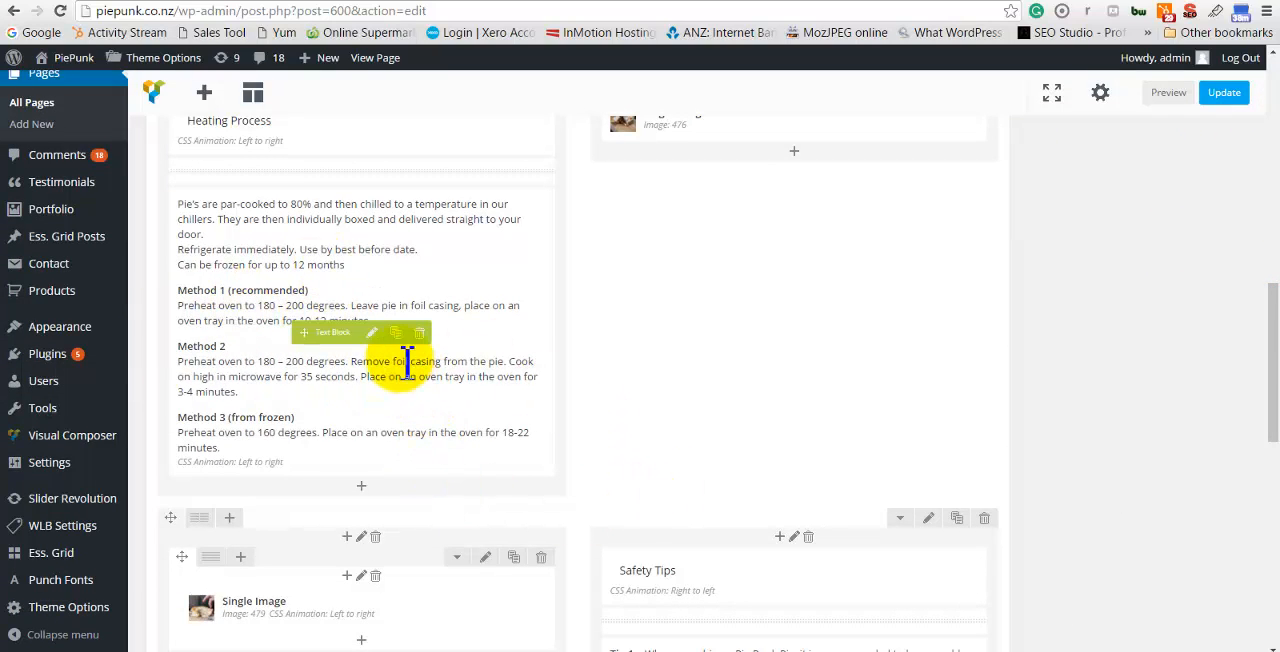
click(372, 332)
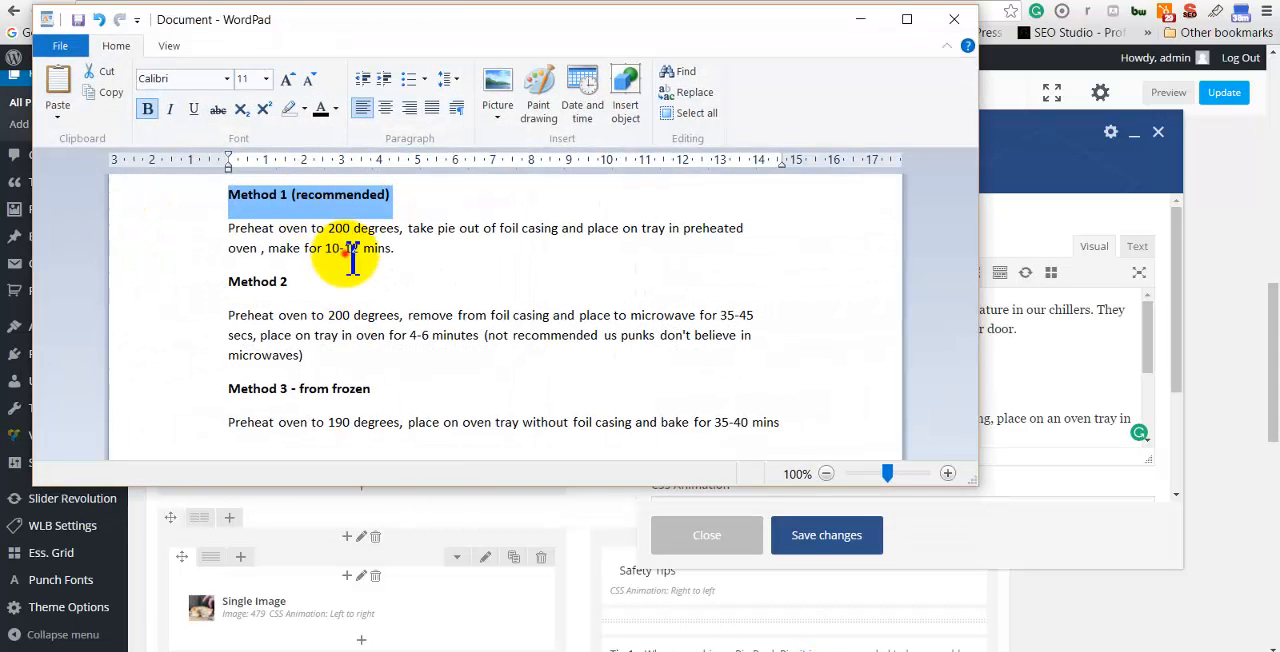
- Paste the WordPad Method 1–3 heating text into the block and save the changes
drag(228, 194, 455, 335)
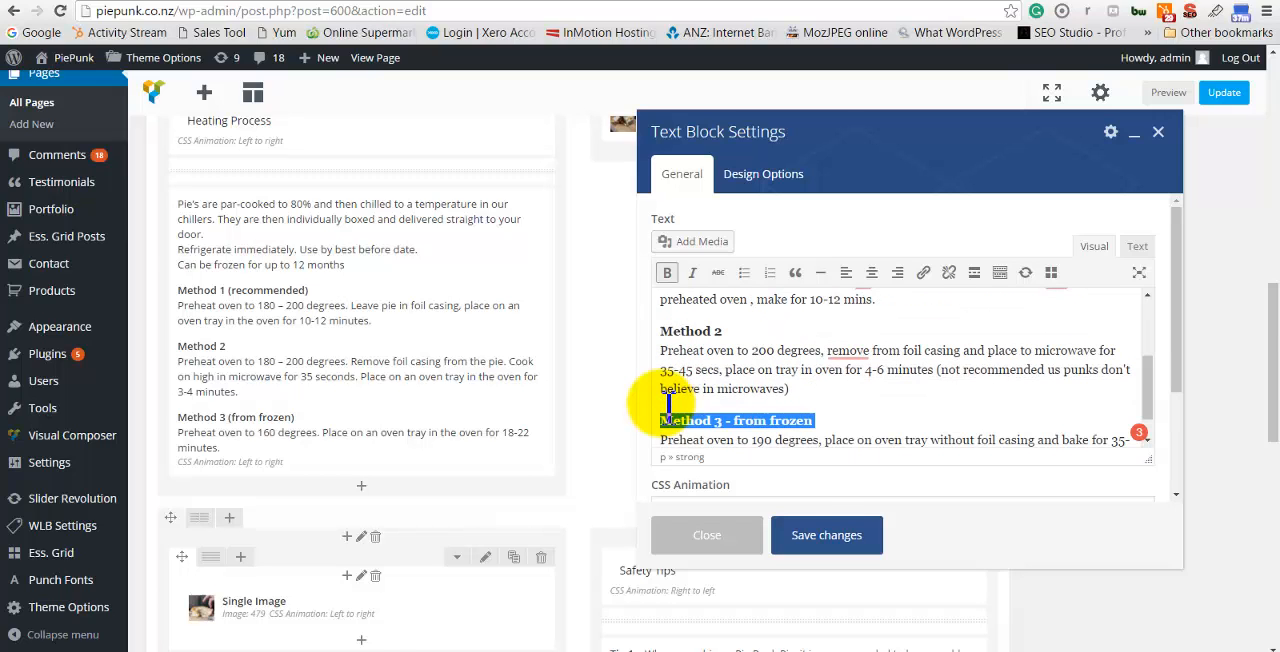
click(826, 535)
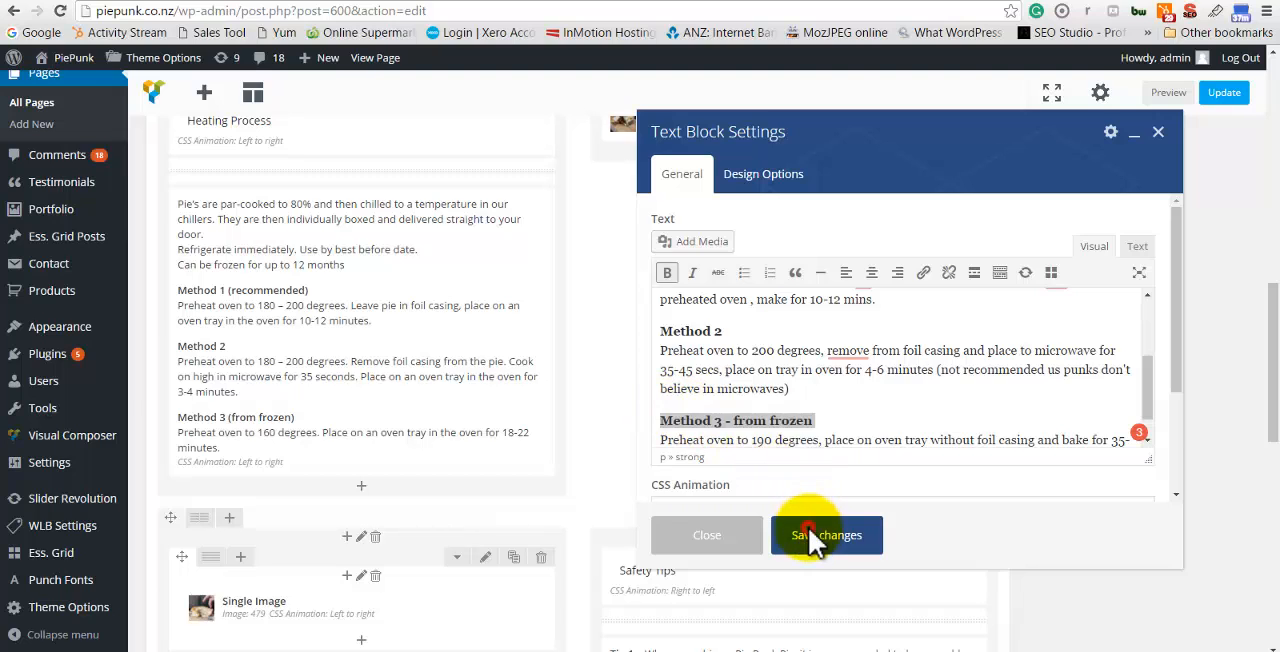
click(826, 535)
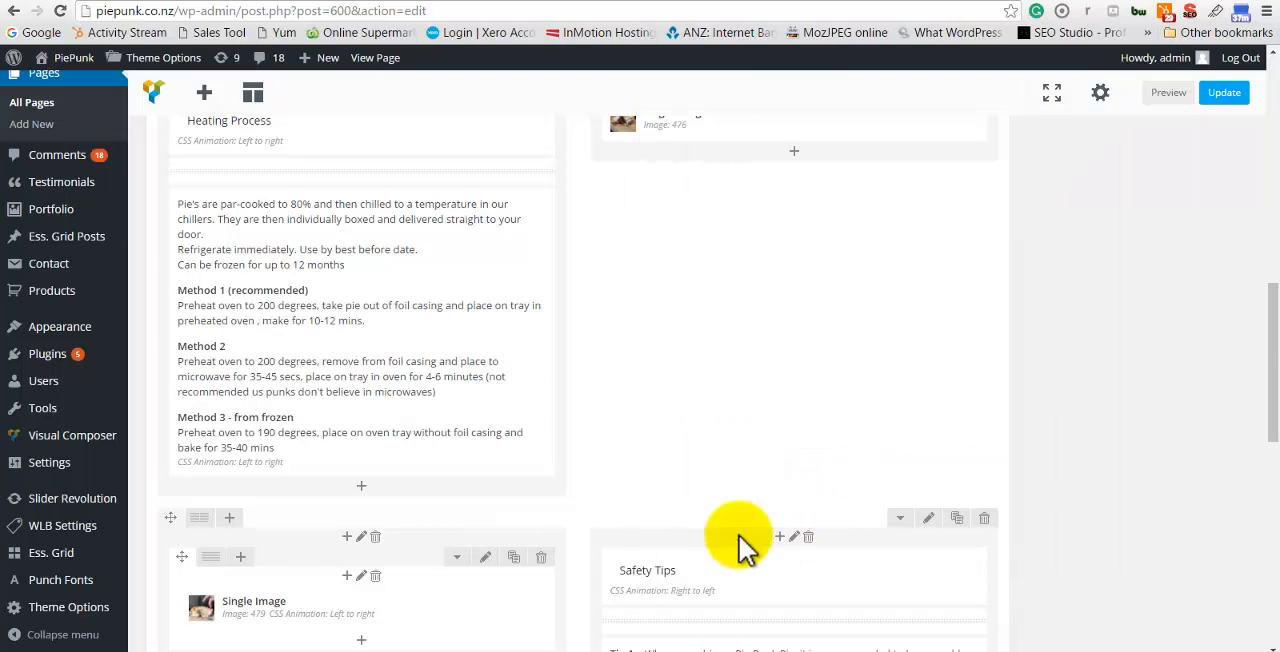
mouse_move(1250, 172)
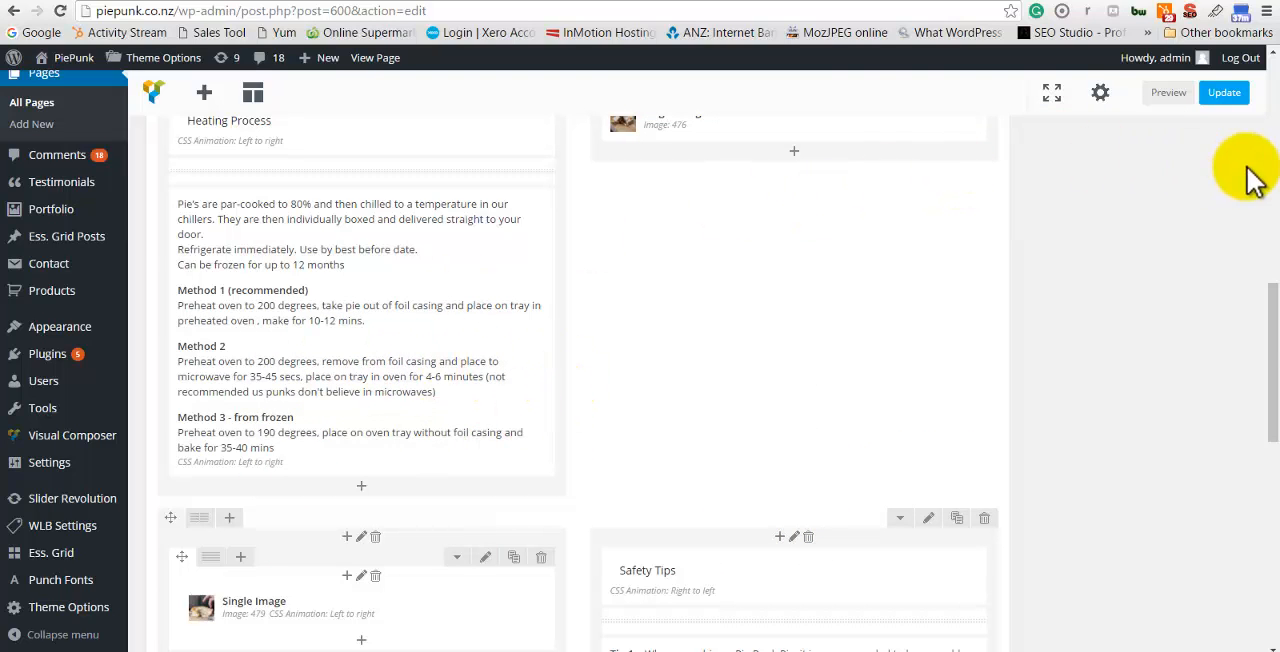
mouse_move(1224, 92)
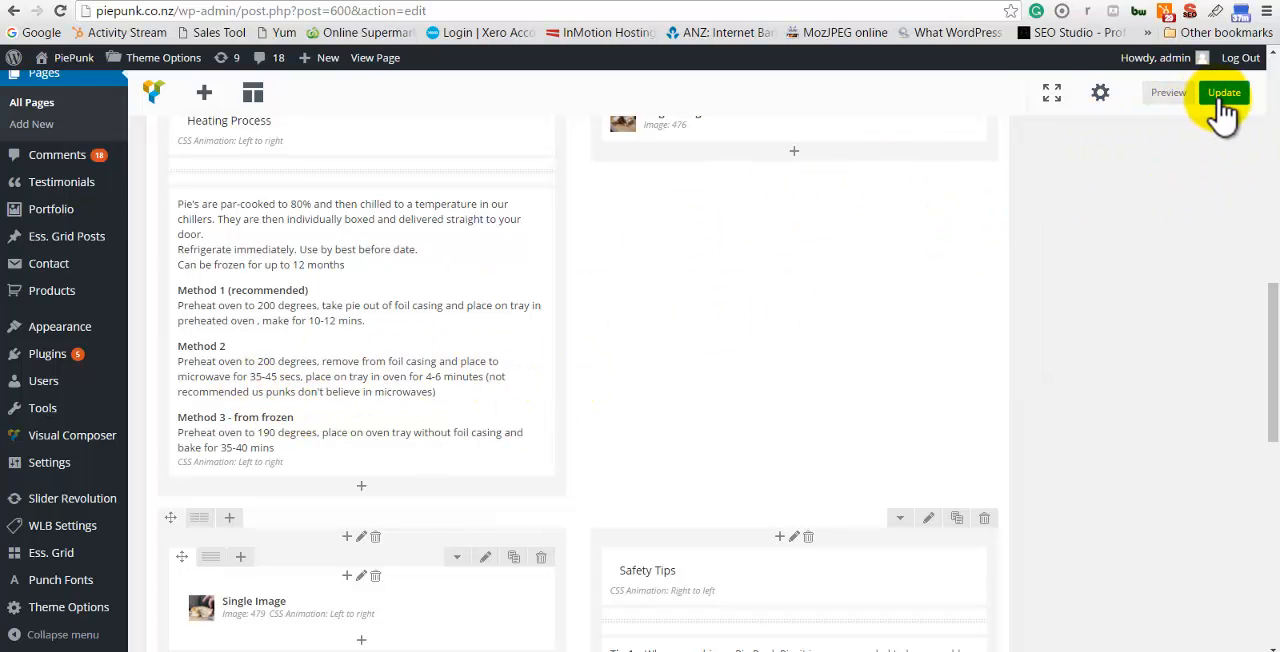
- Update the How to Handle page, then view it on the live site
click(1223, 91)
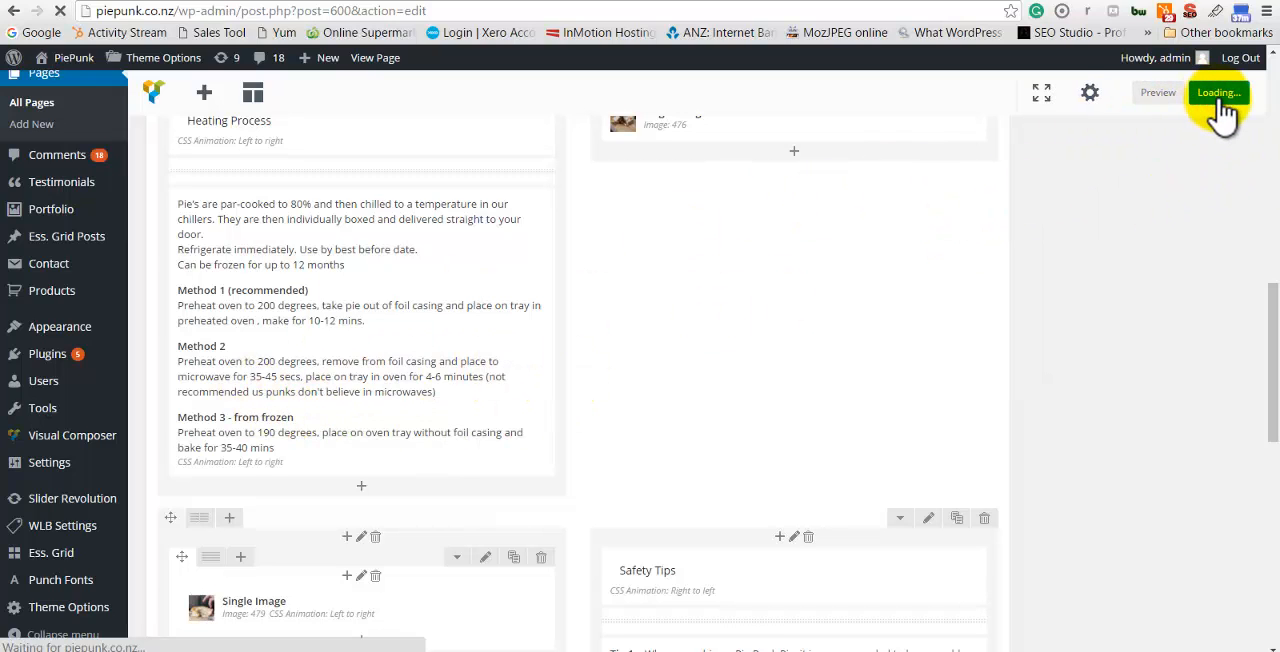
click(1220, 92)
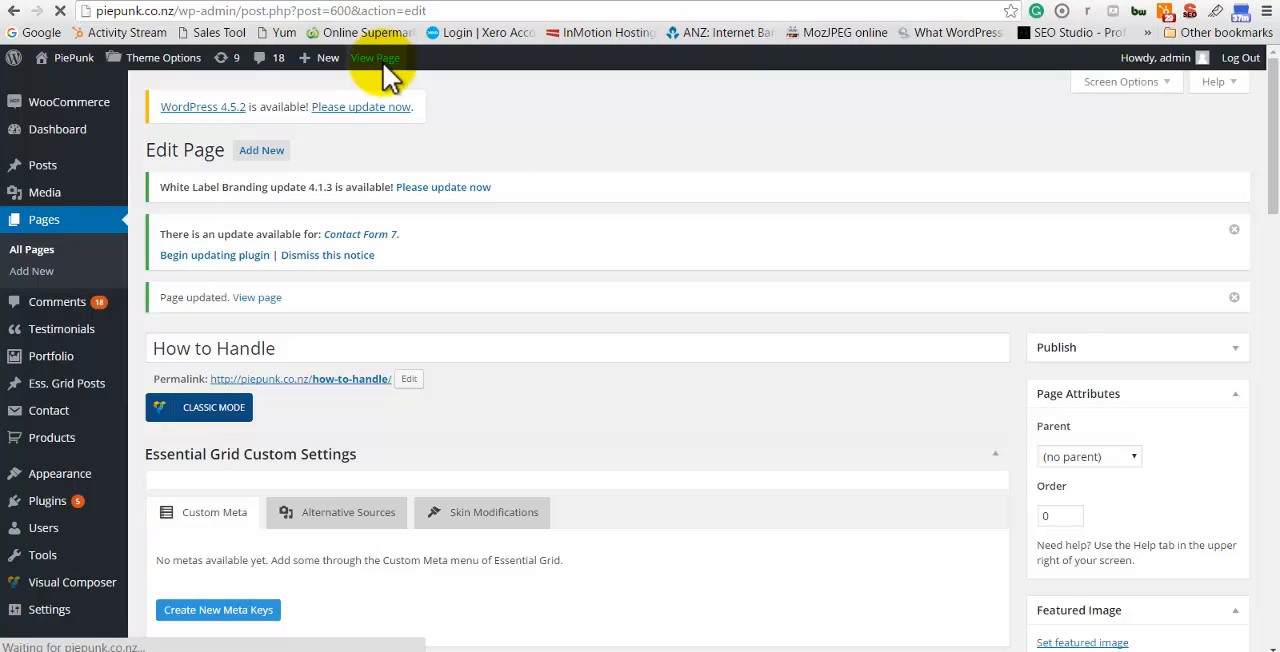
click(375, 57)
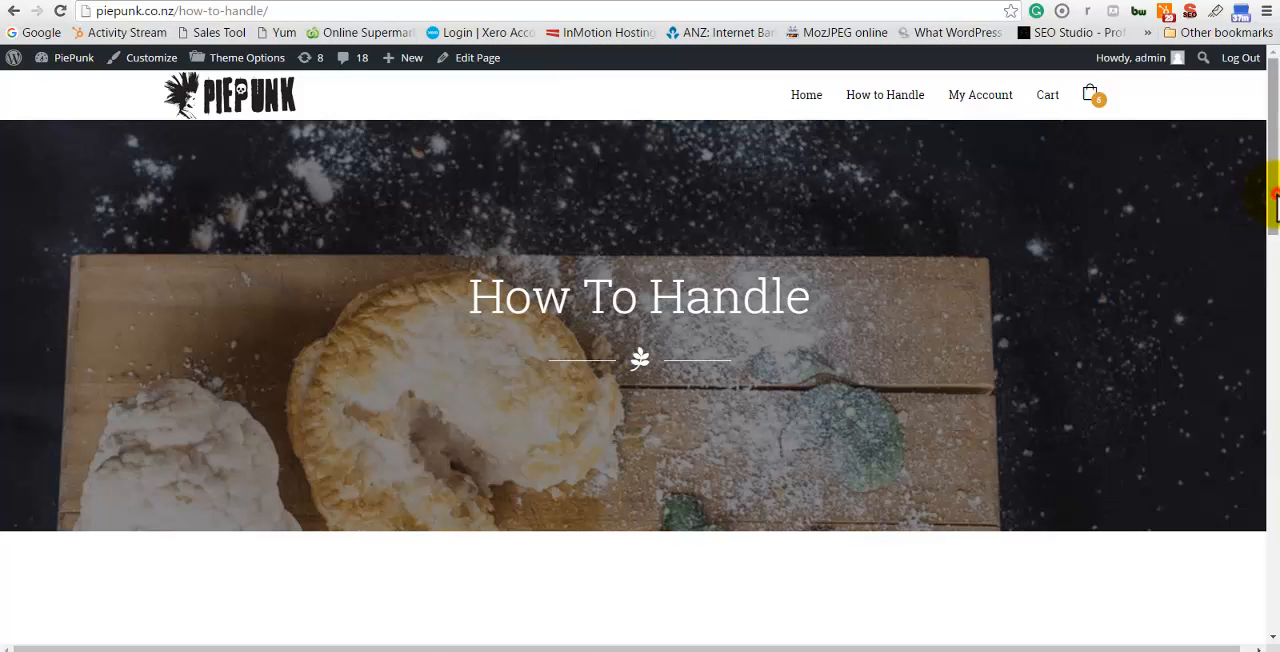
- Check the live Heating Process methods against the WordPad draft, then close WordPad without saving
scroll(down, 3)
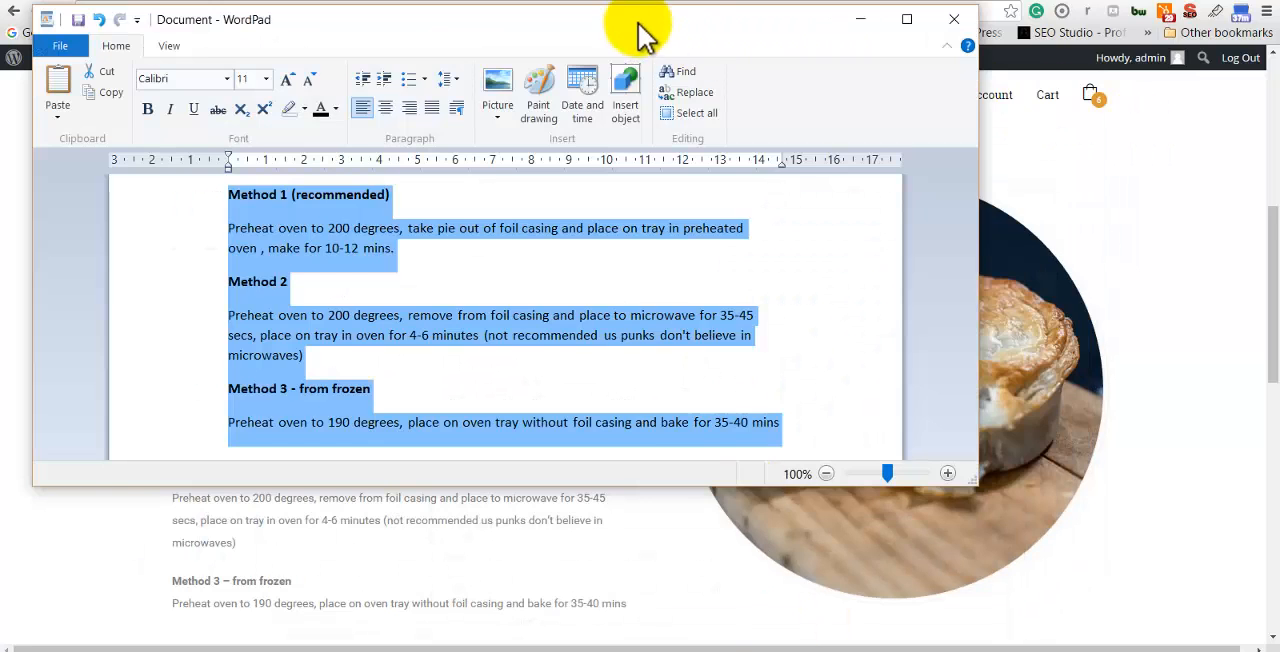
drag(640, 30, 1040, 118)
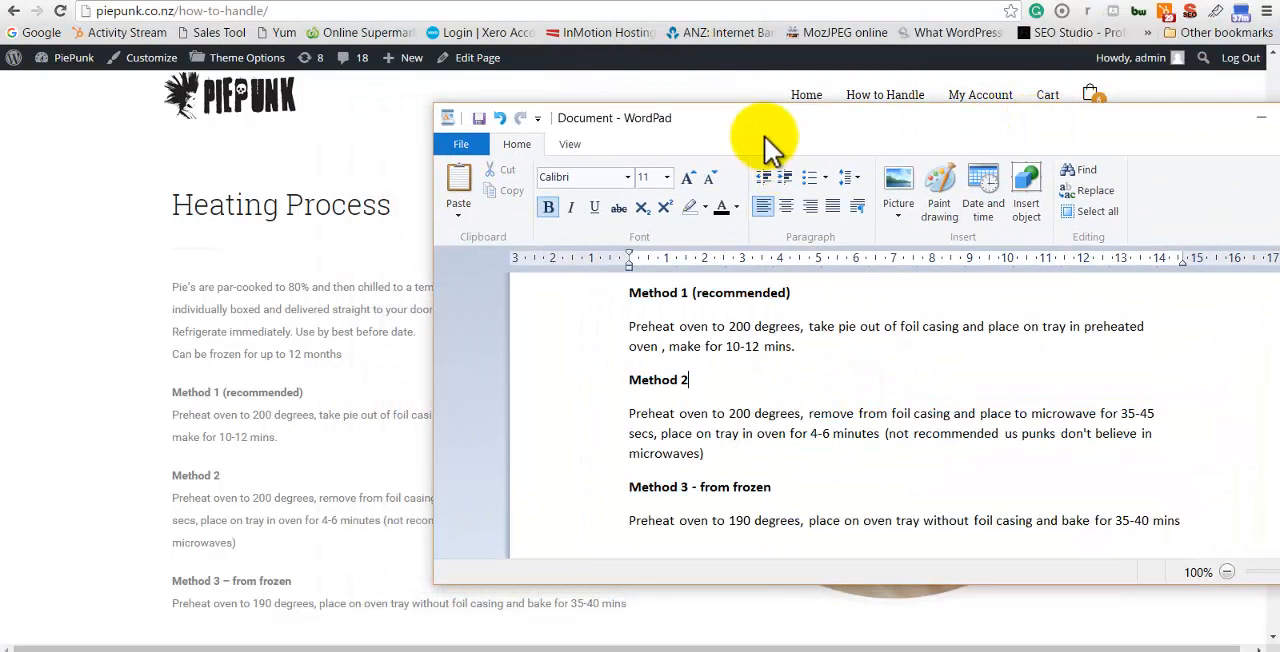
drag(765, 135, 830, 30)
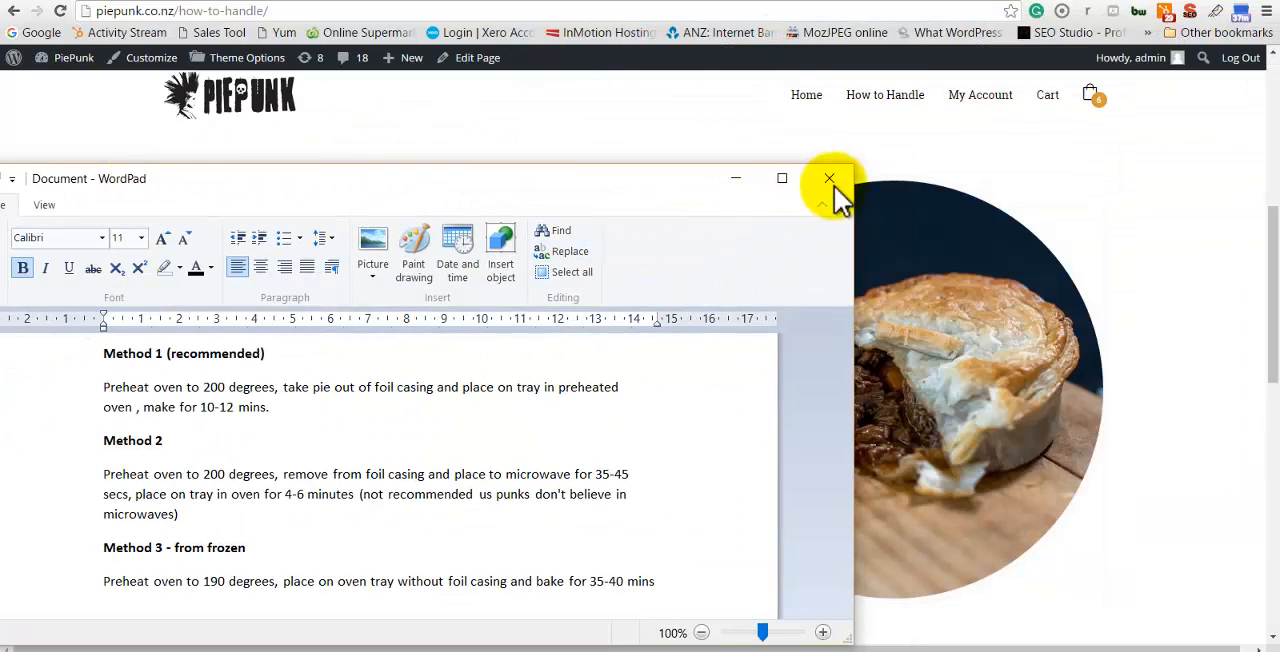
click(829, 178)
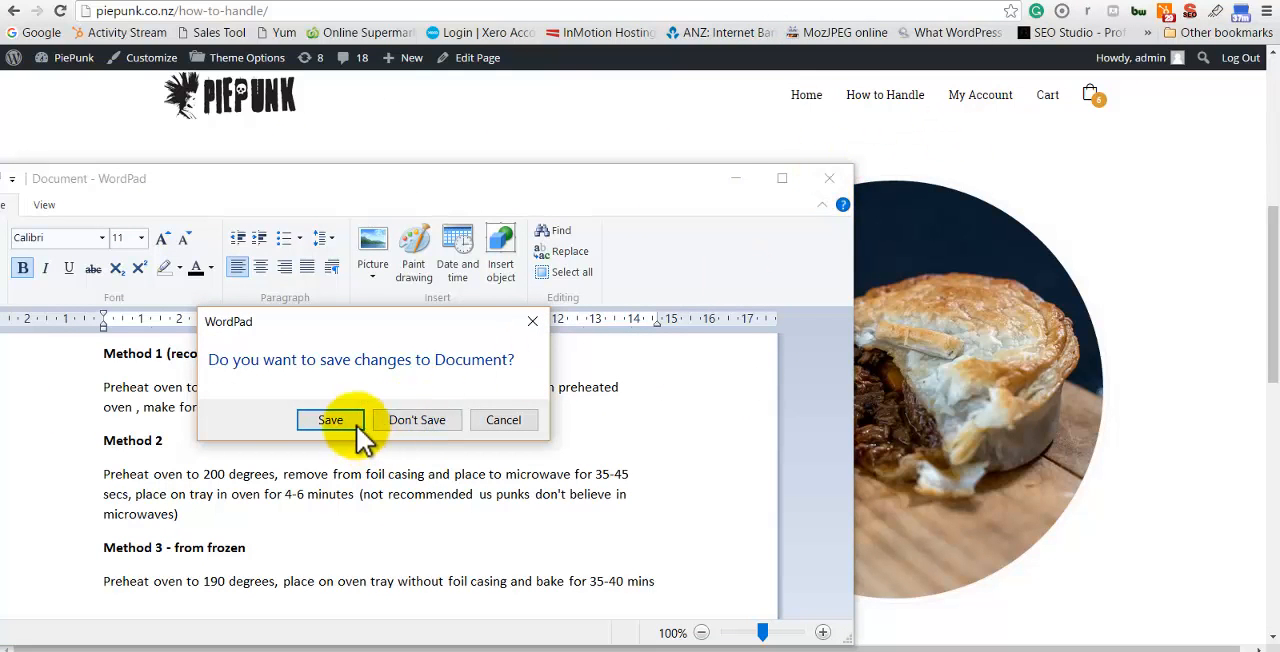
click(417, 420)
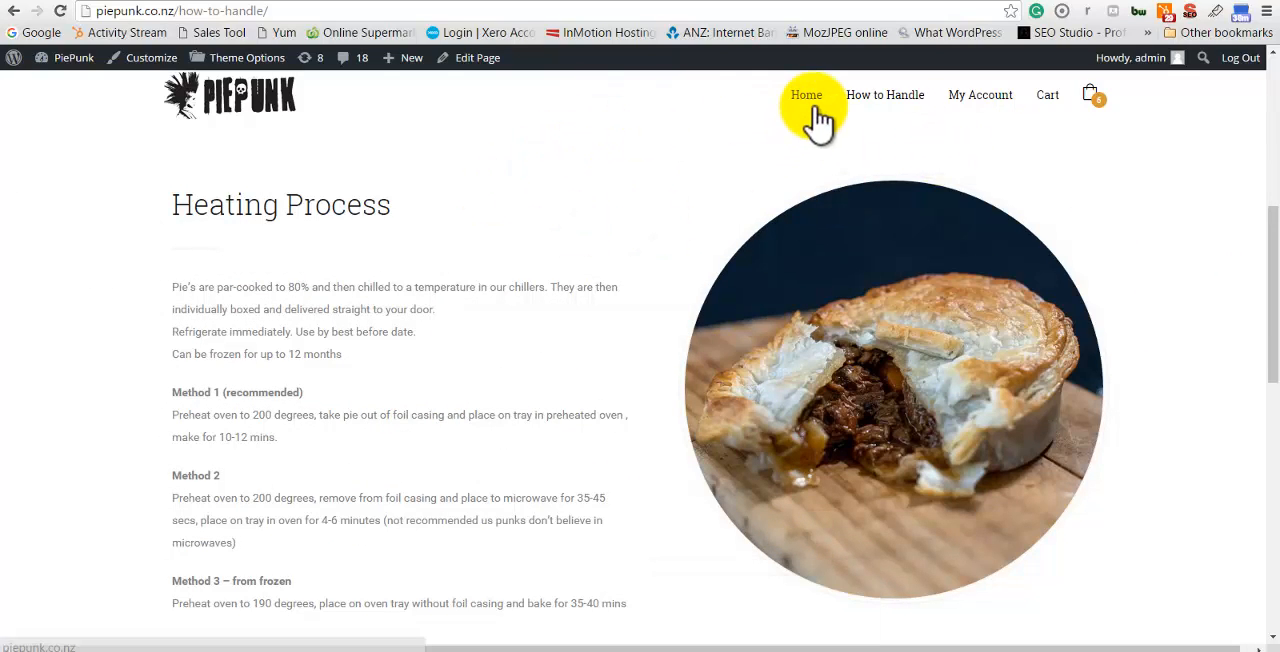
- Open Home and scroll past About Us to the pie listings and delivery details
click(805, 94)
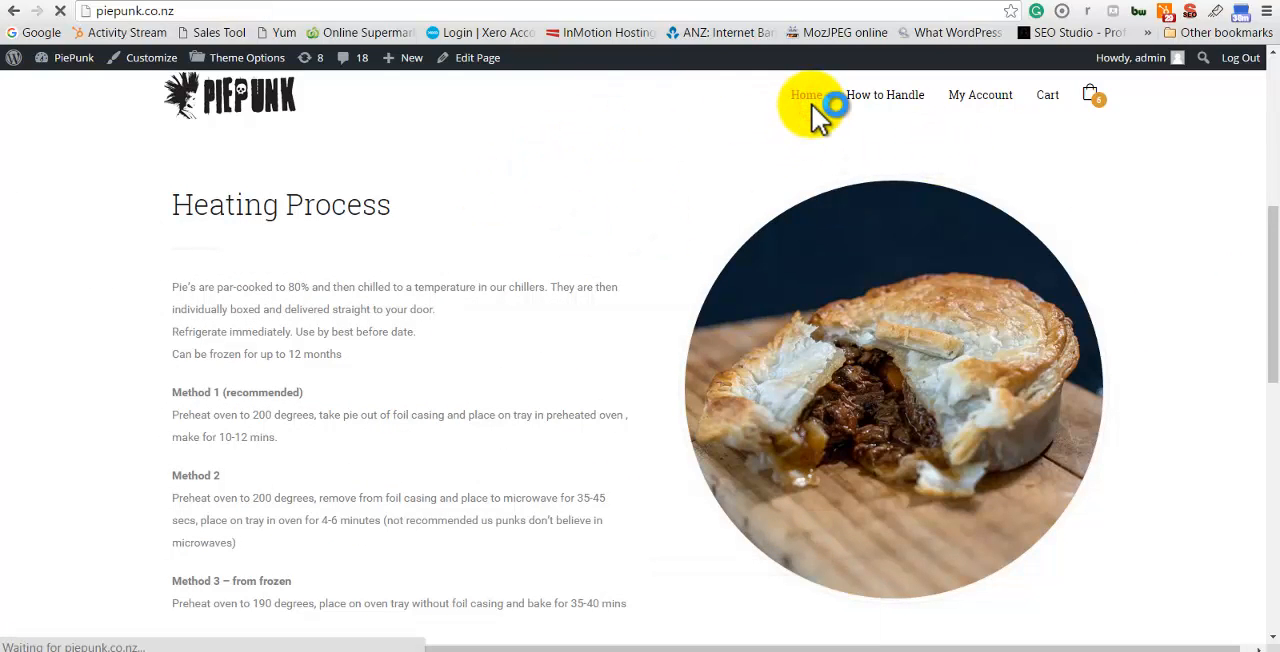
click(804, 94)
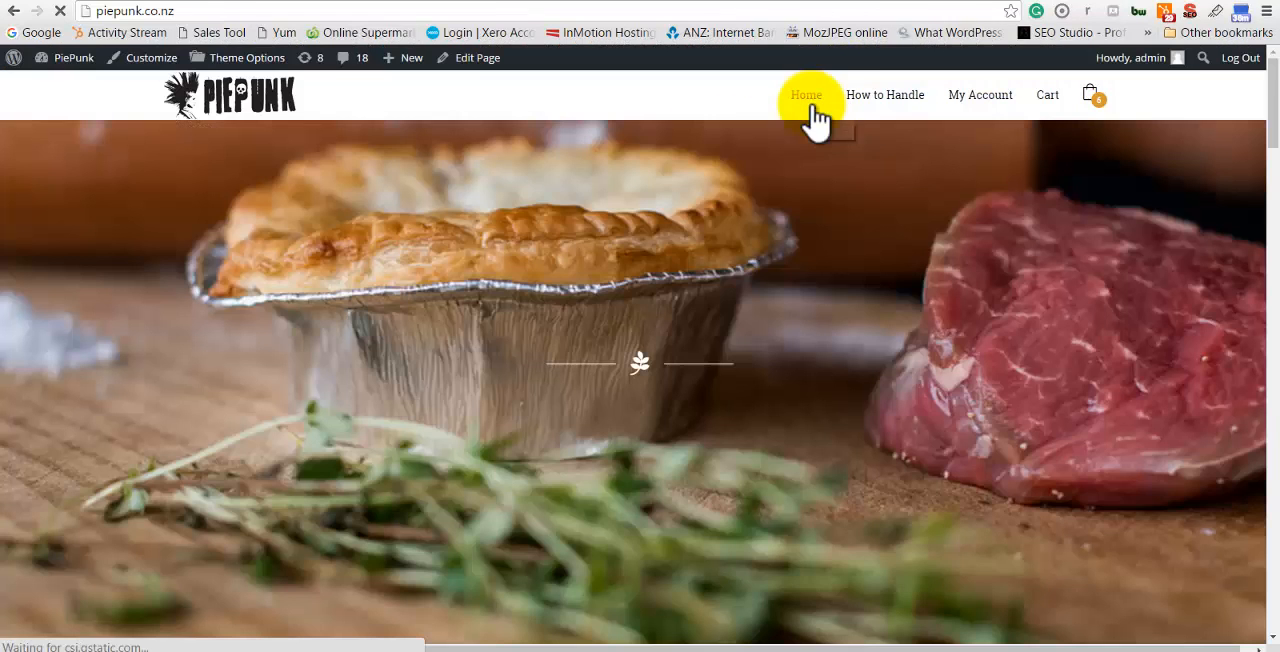
scroll(down, 3)
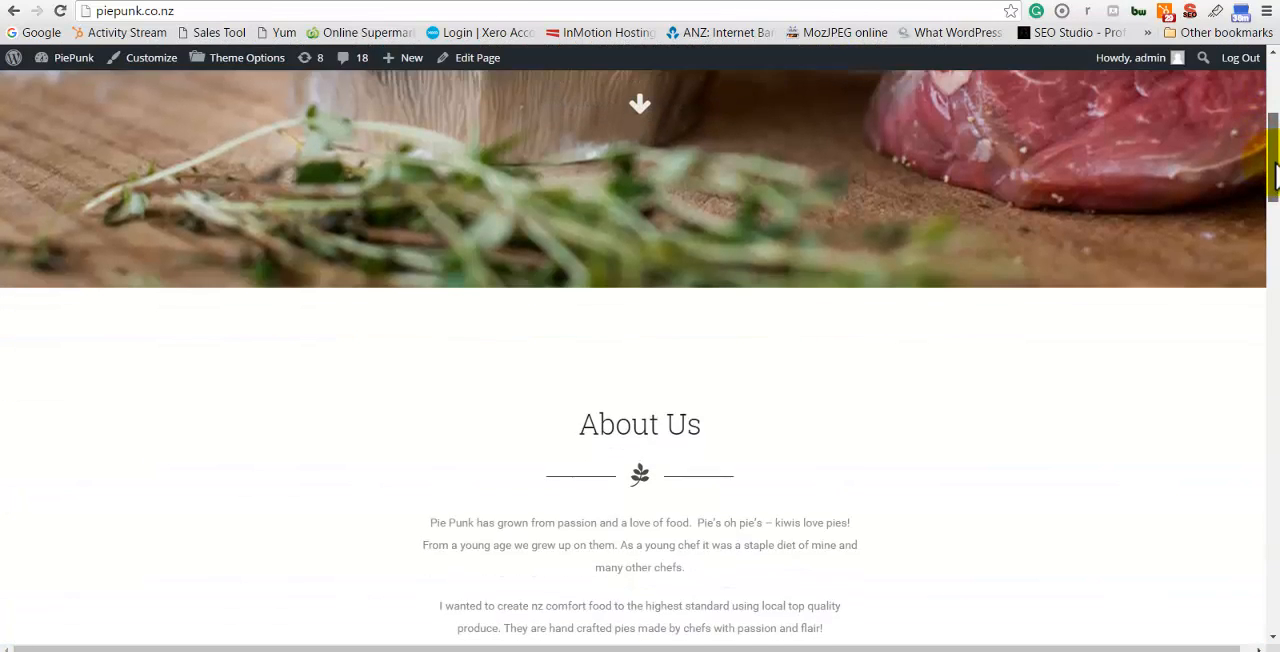
scroll(down, 3)
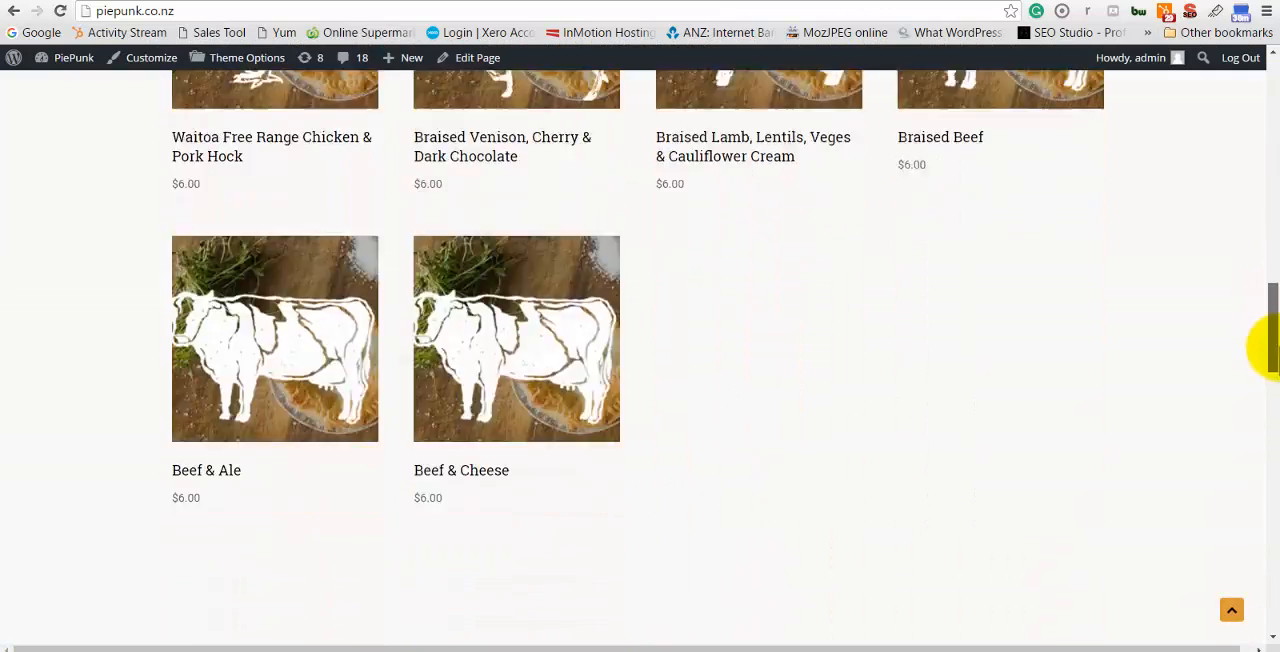
scroll(down, 3)
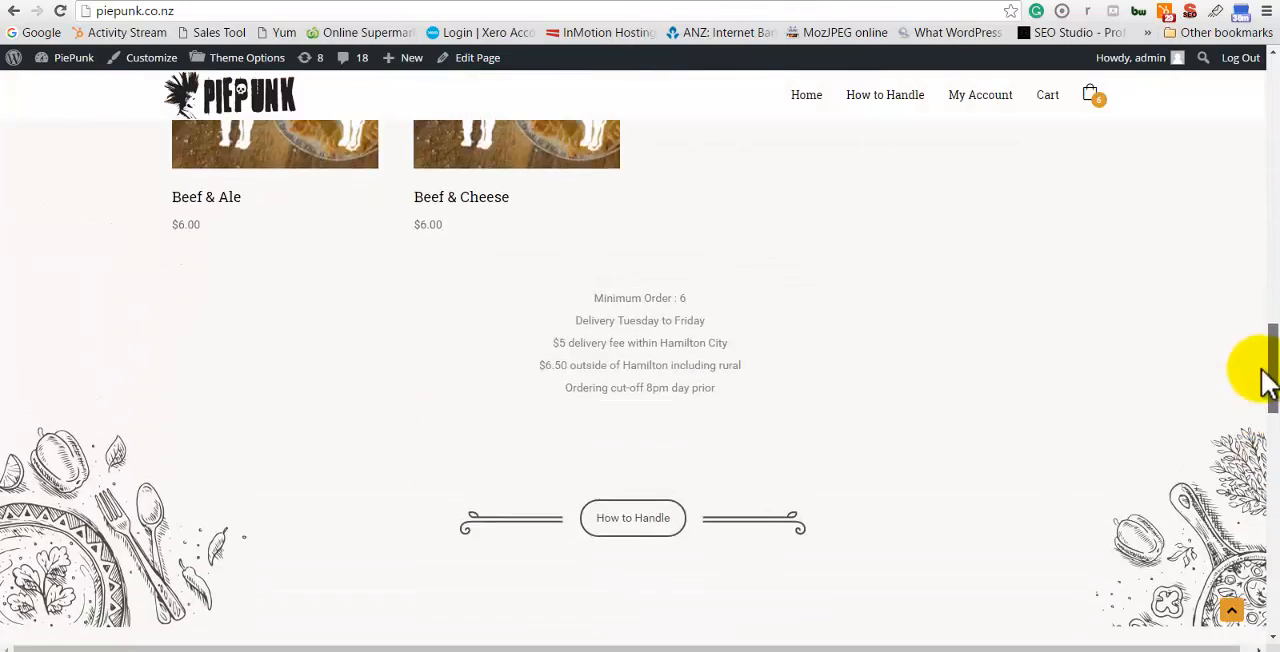
- Choose Dashboard from the PiePunk site-name menu in the admin bar
scroll(up, 3)
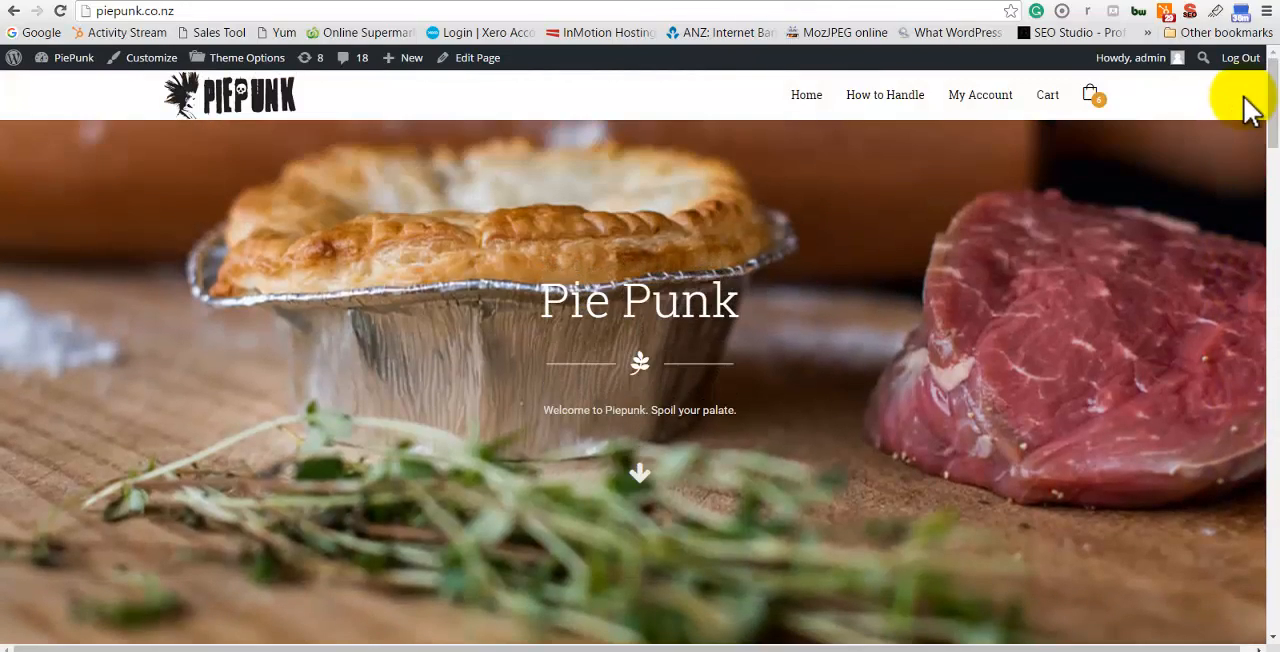
click(71, 57)
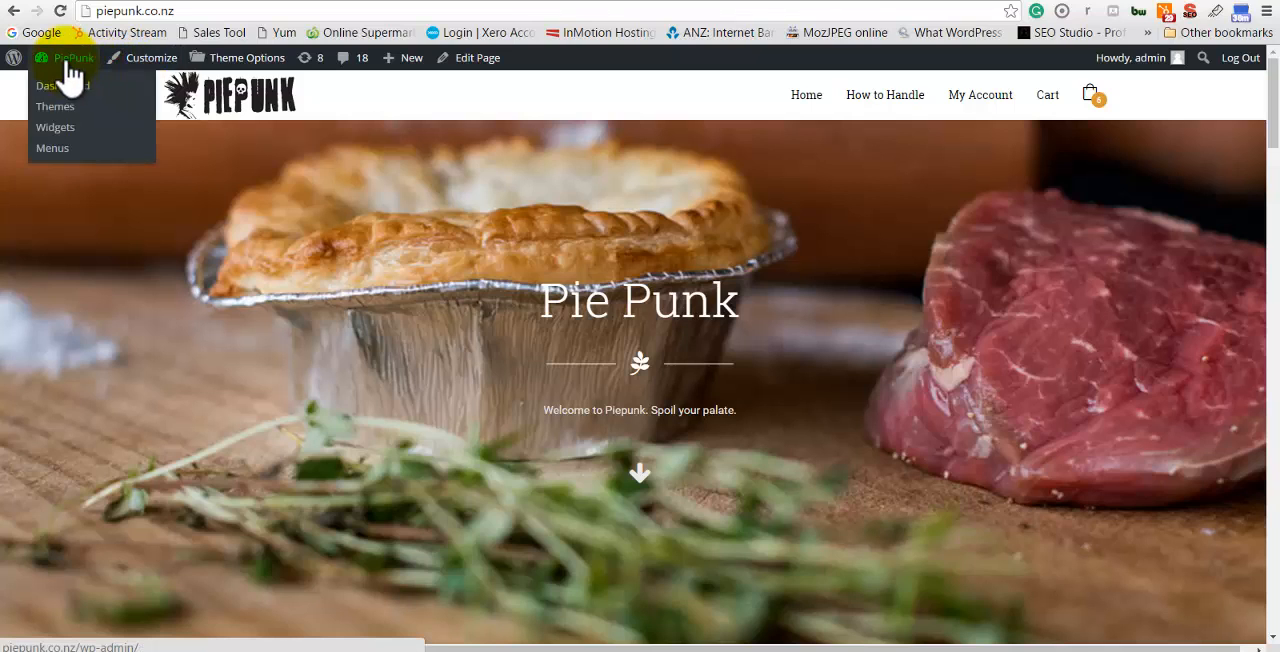
click(62, 85)
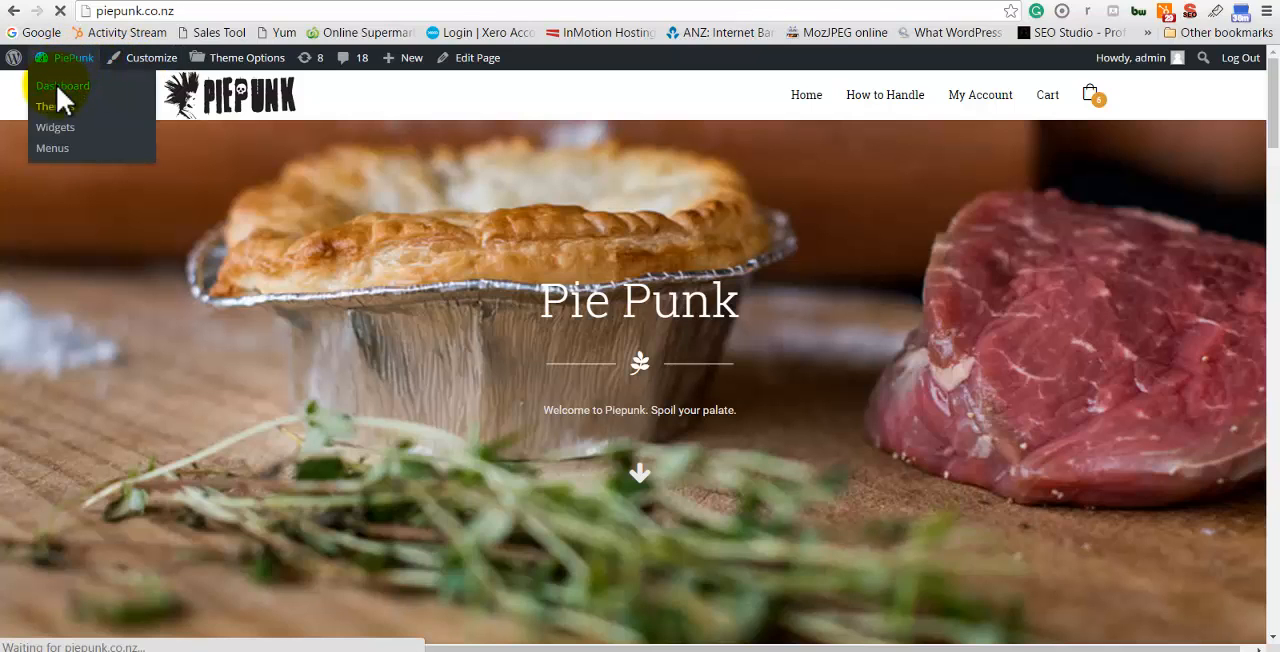
click(61, 85)
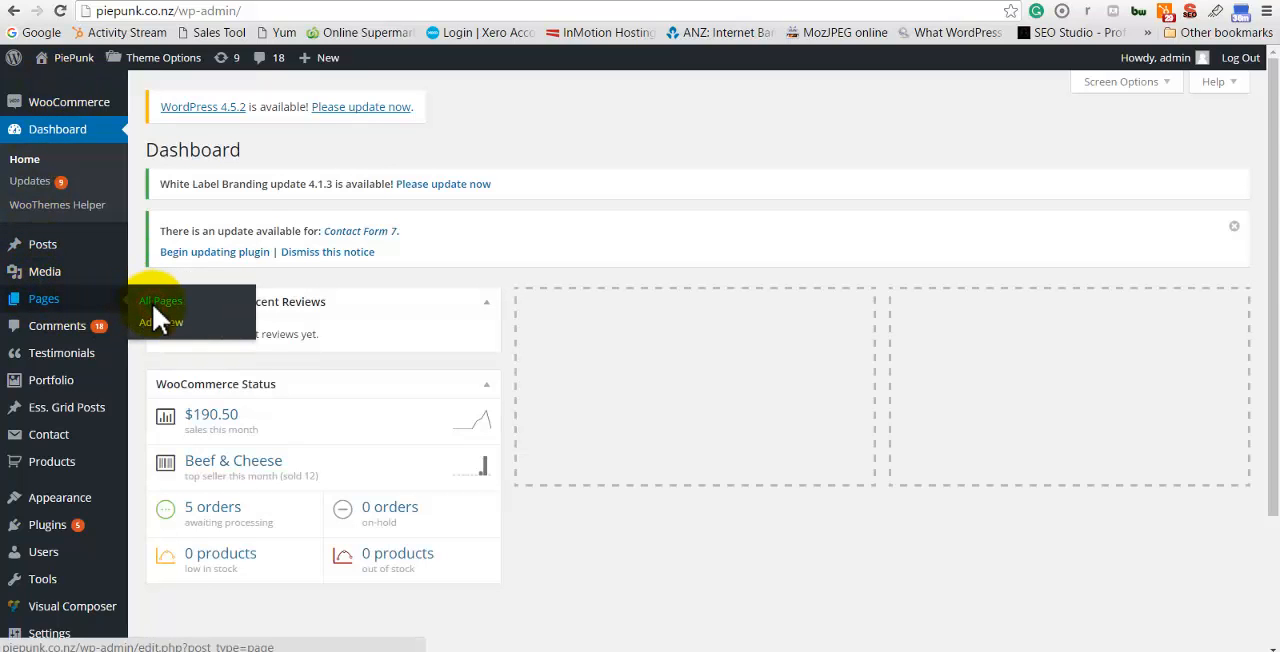
- Open Pages > All Pages and scroll to the dash-prefixed About entry
click(160, 300)
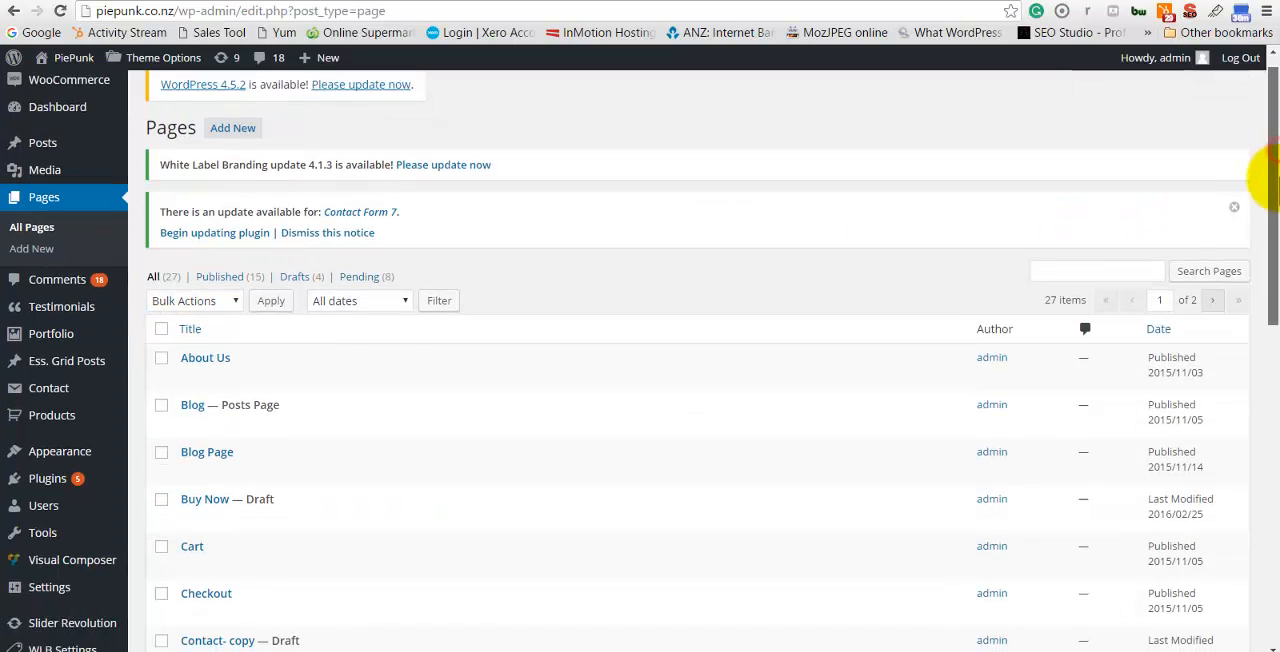
scroll(down, 3)
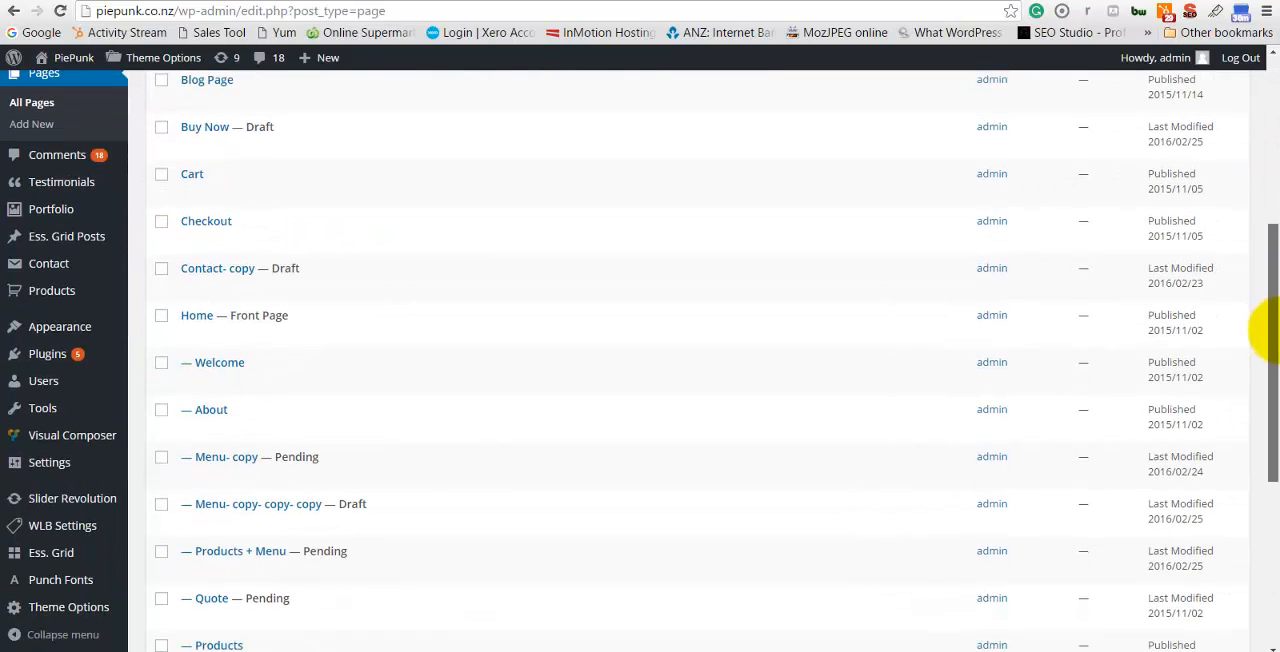
scroll(down, 3)
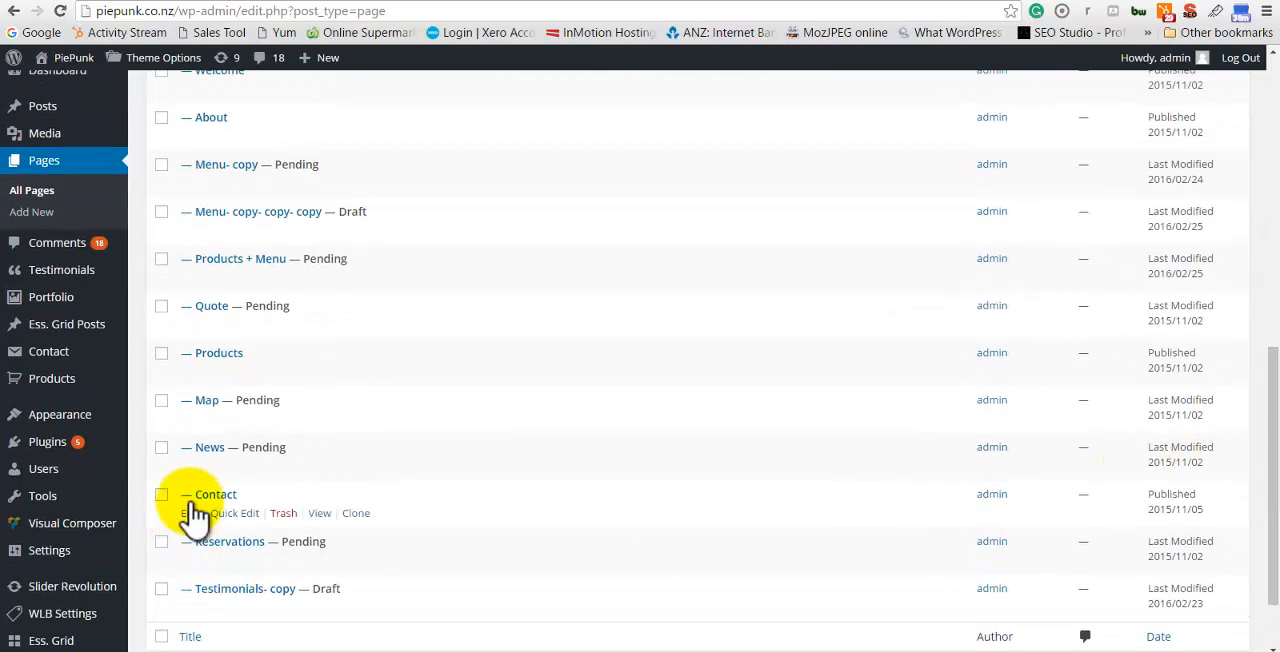
mouse_move(305, 560)
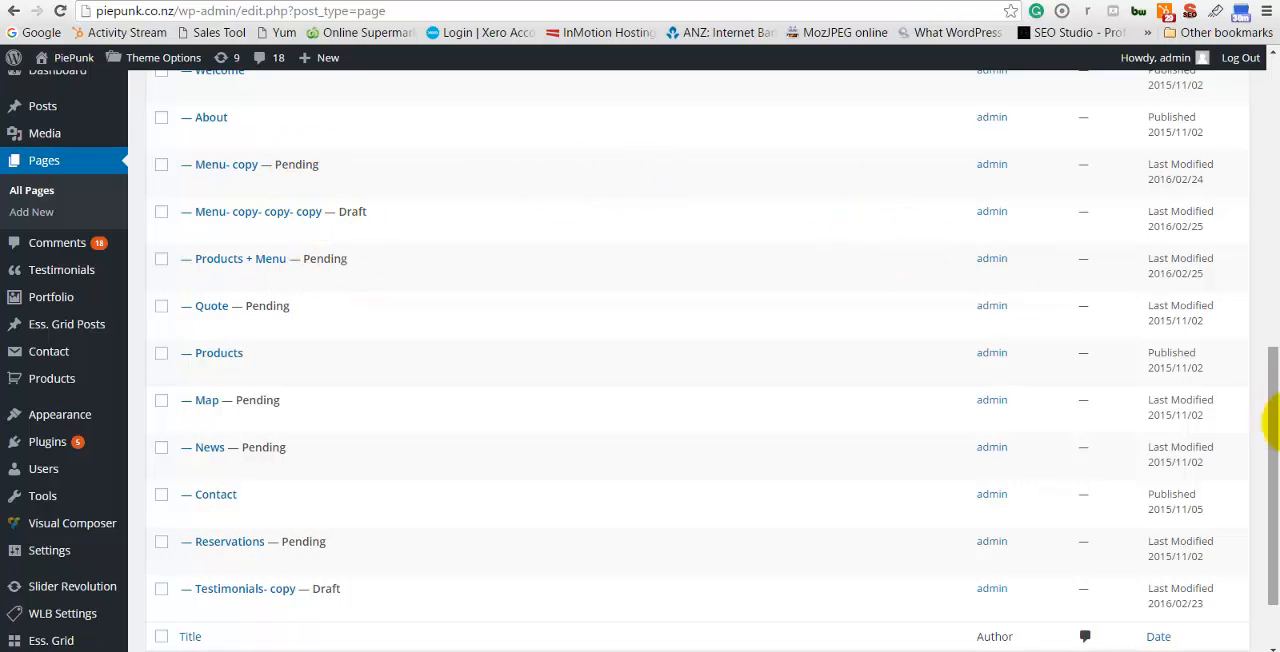
scroll(up, 3)
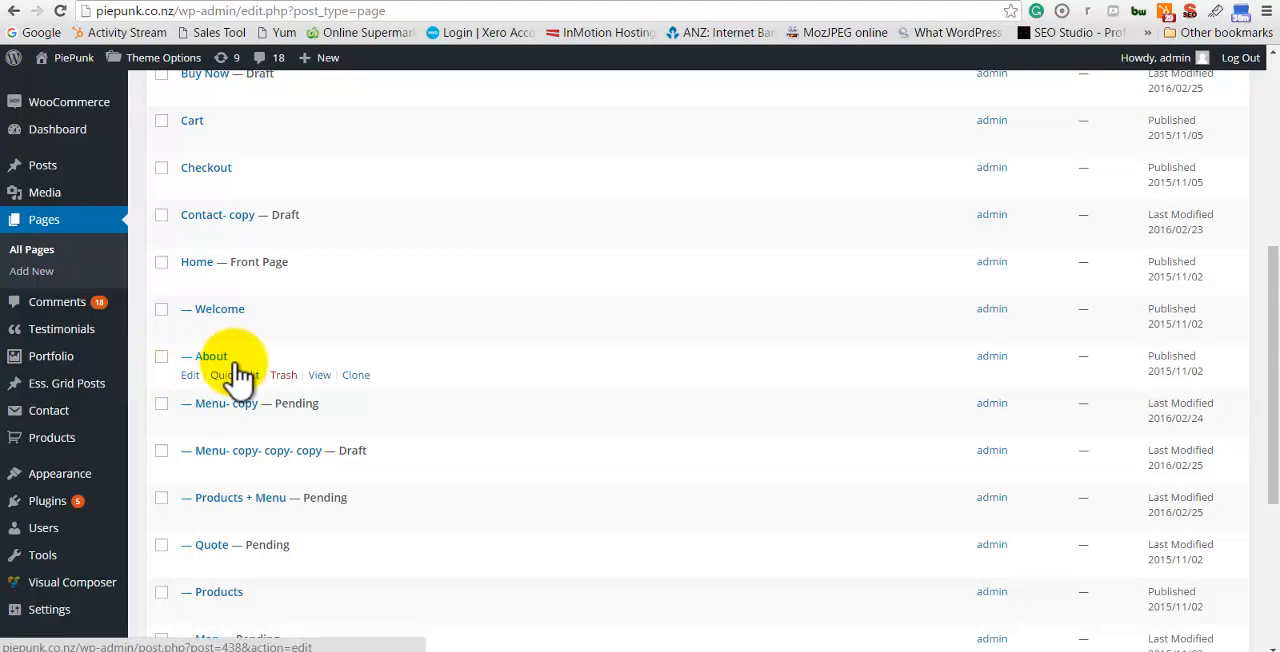
- Preview the About page, then edit it and scroll to its Visual Composer content blocks
click(319, 375)
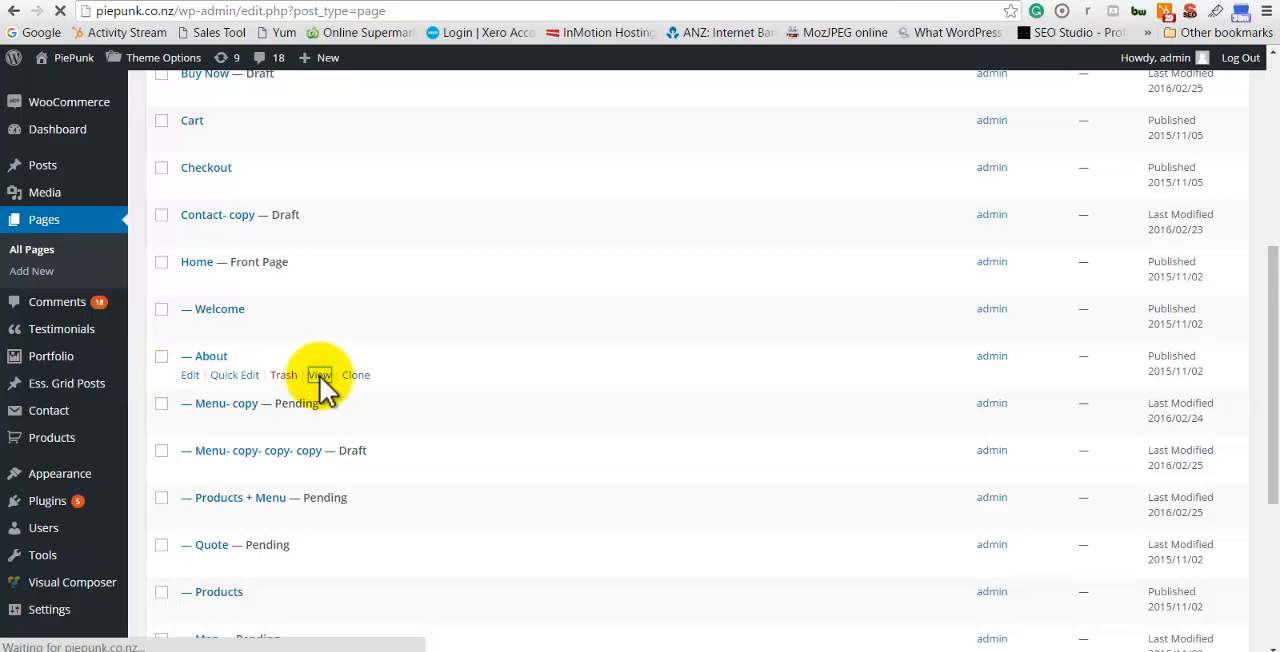
click(318, 375)
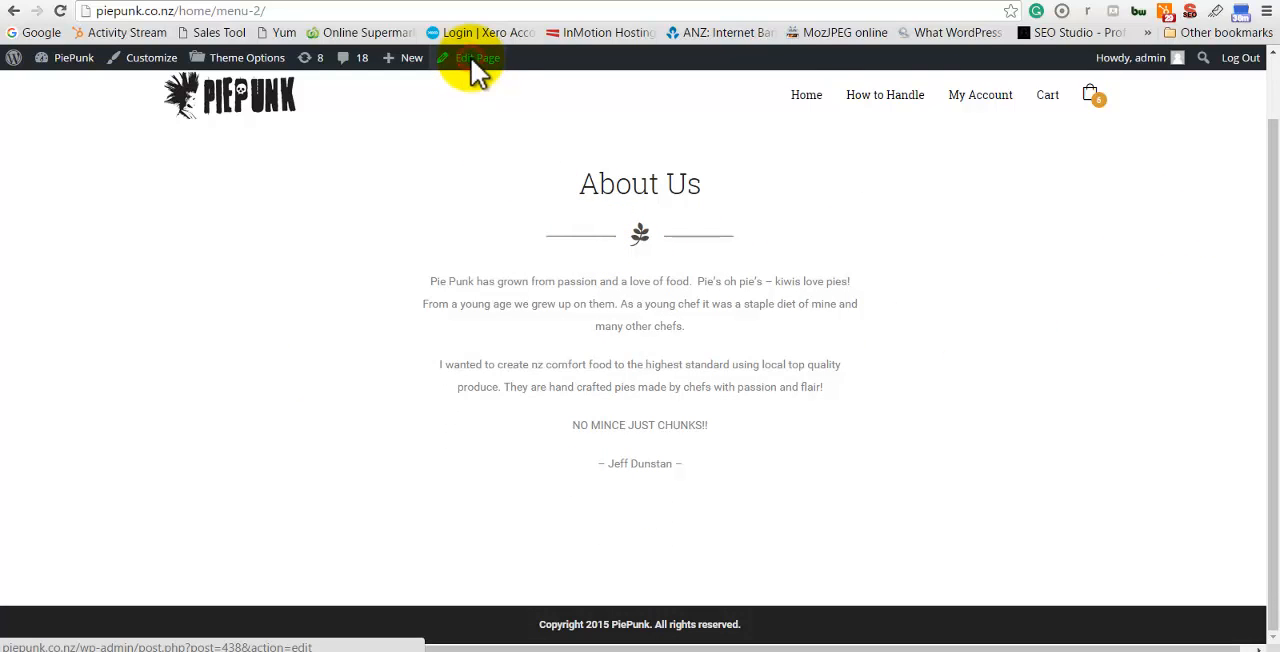
click(472, 57)
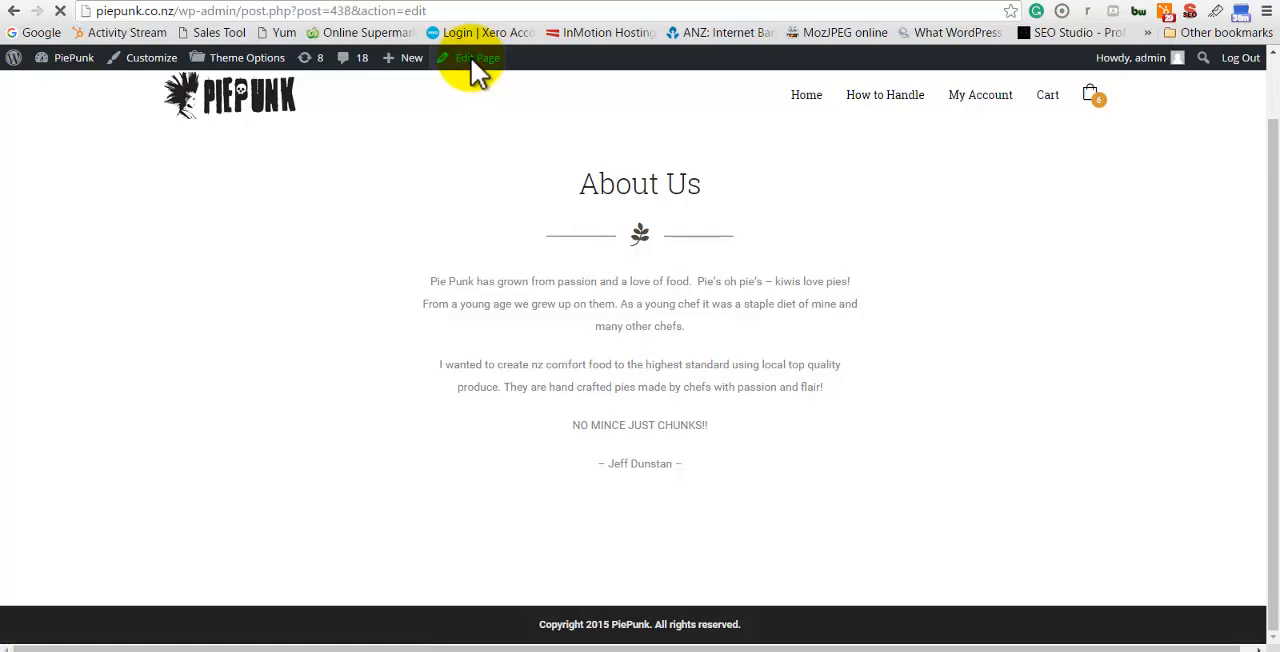
click(472, 57)
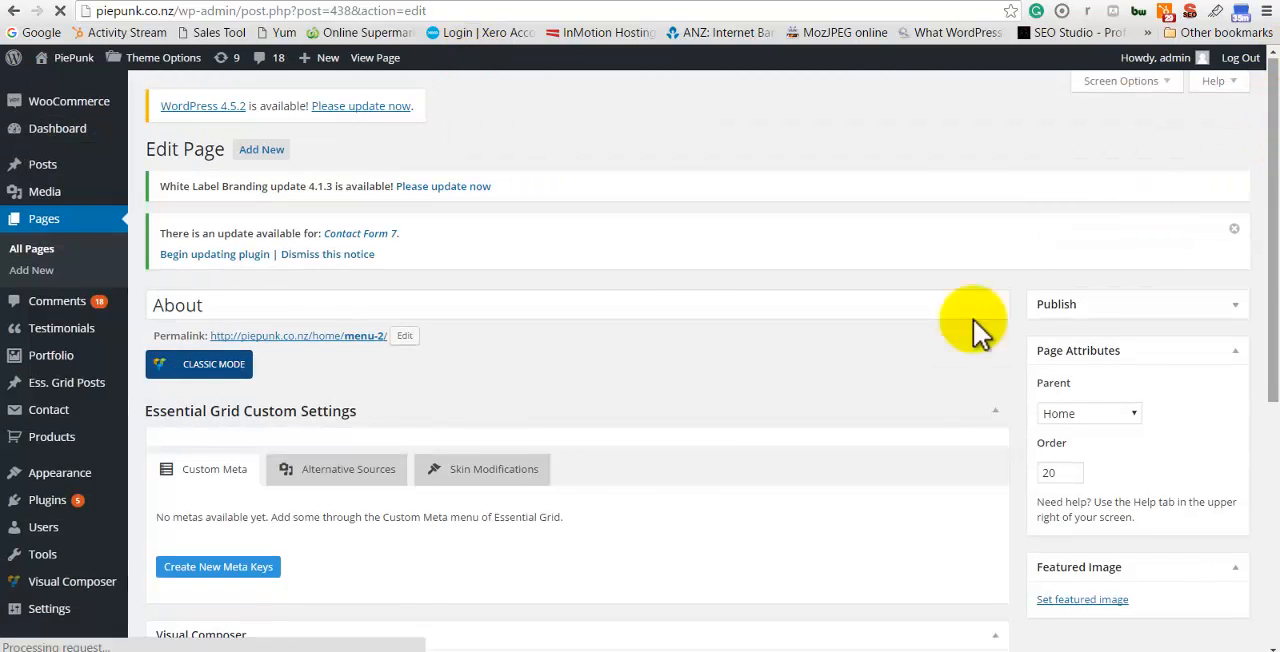
scroll(down, 3)
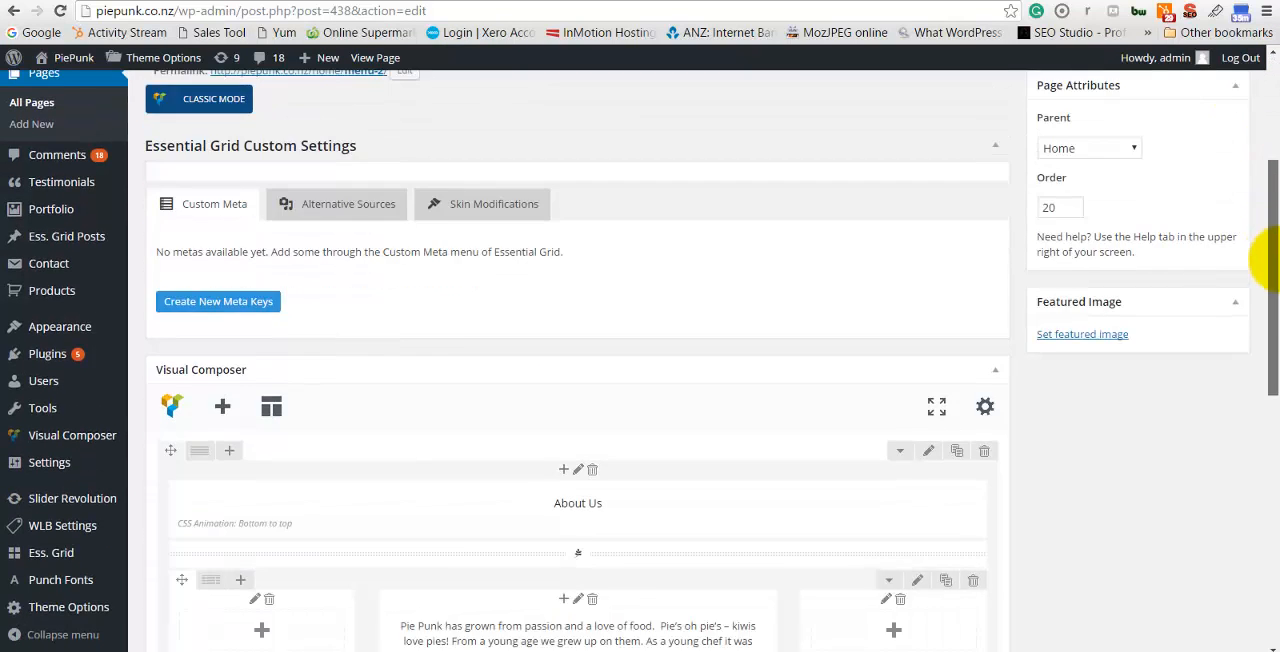
scroll(down, 3)
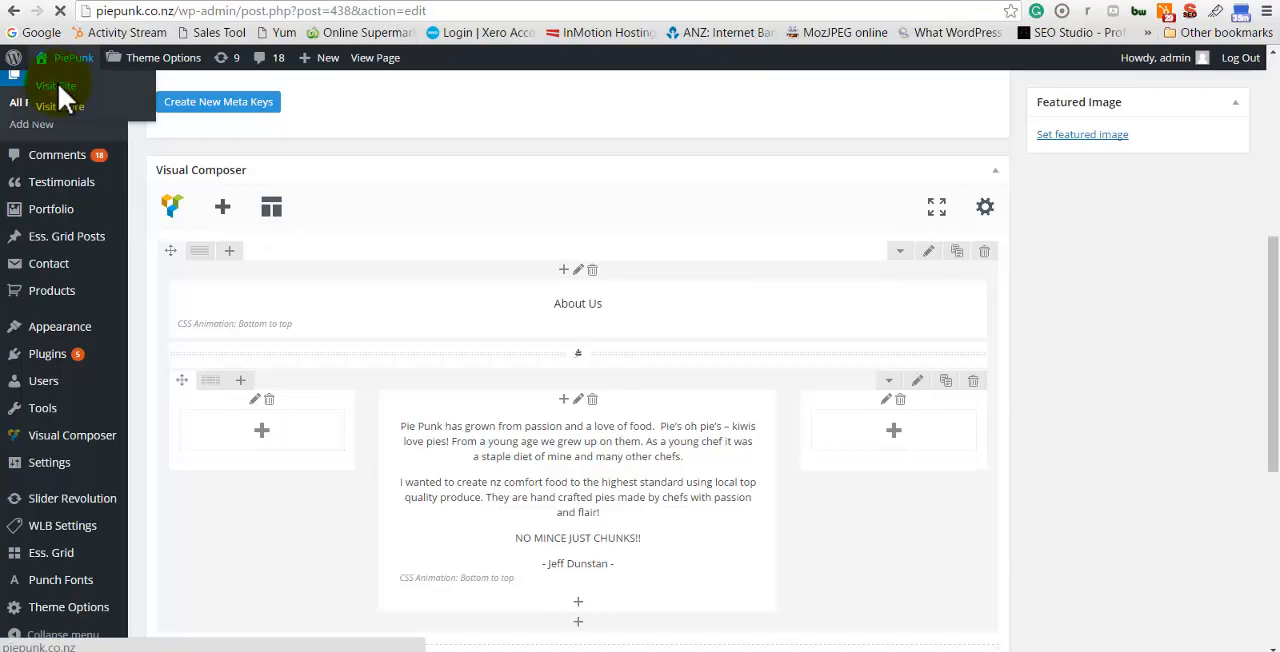
- Visit the live Pie Punk home page and scroll past About Us, pies and delivery to the contact form
click(47, 85)
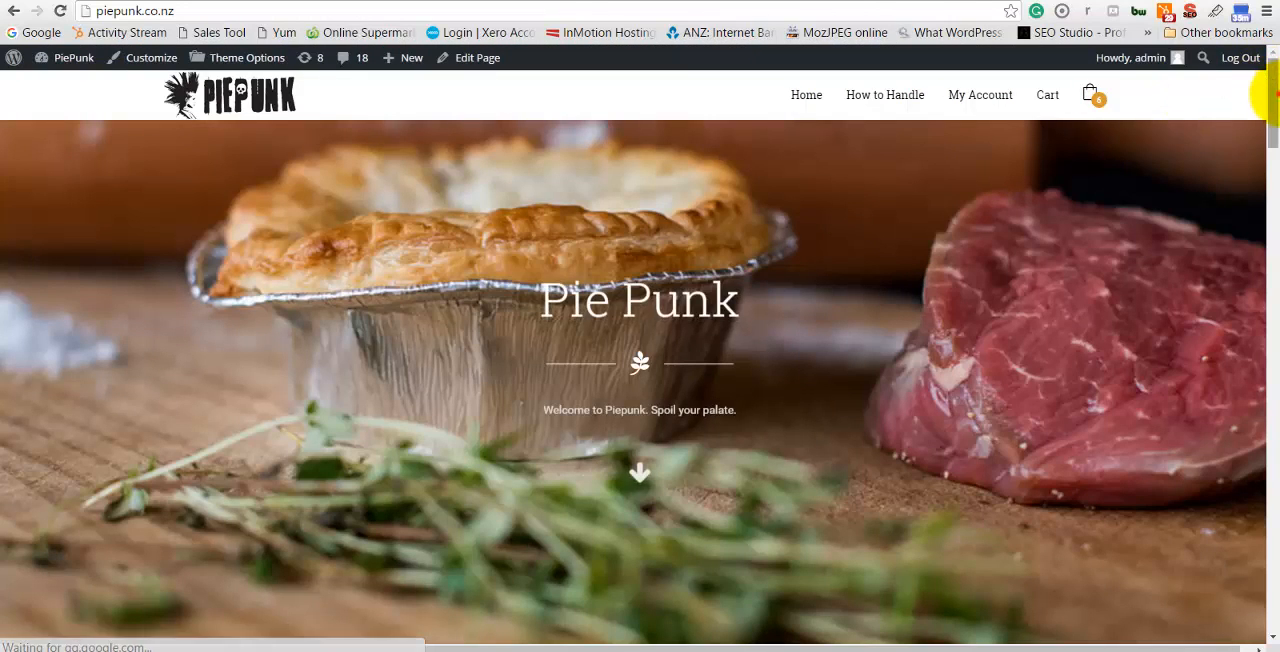
scroll(down, 3)
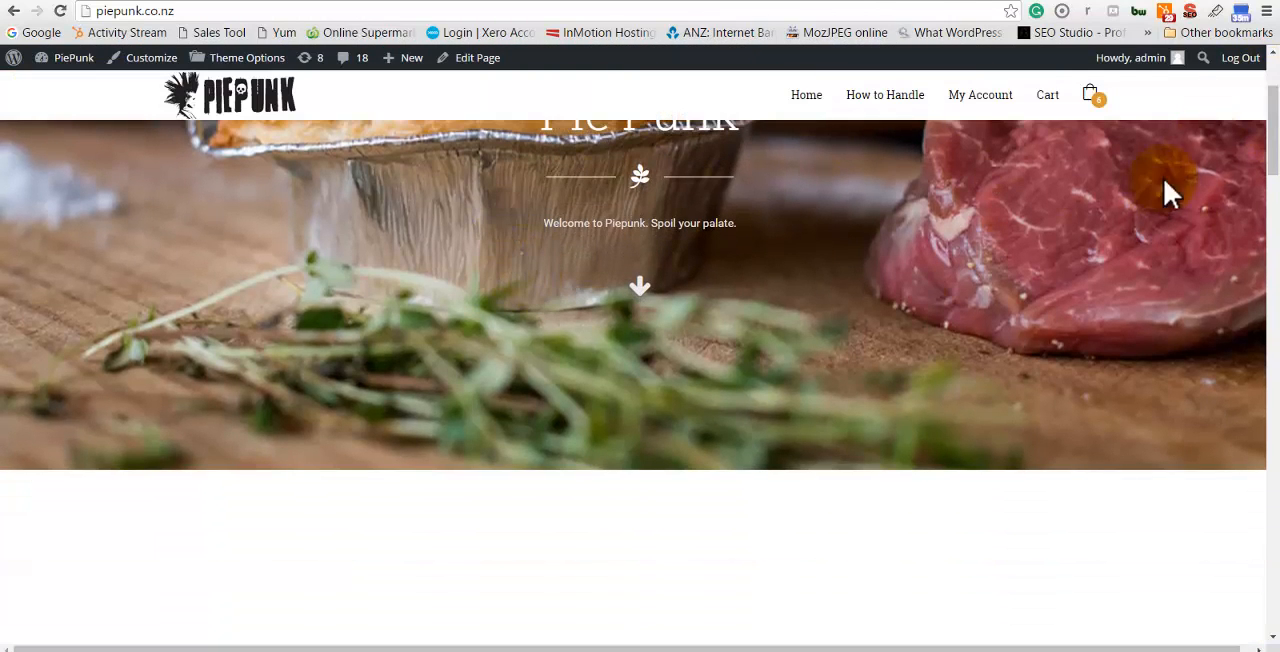
scroll(down, 3)
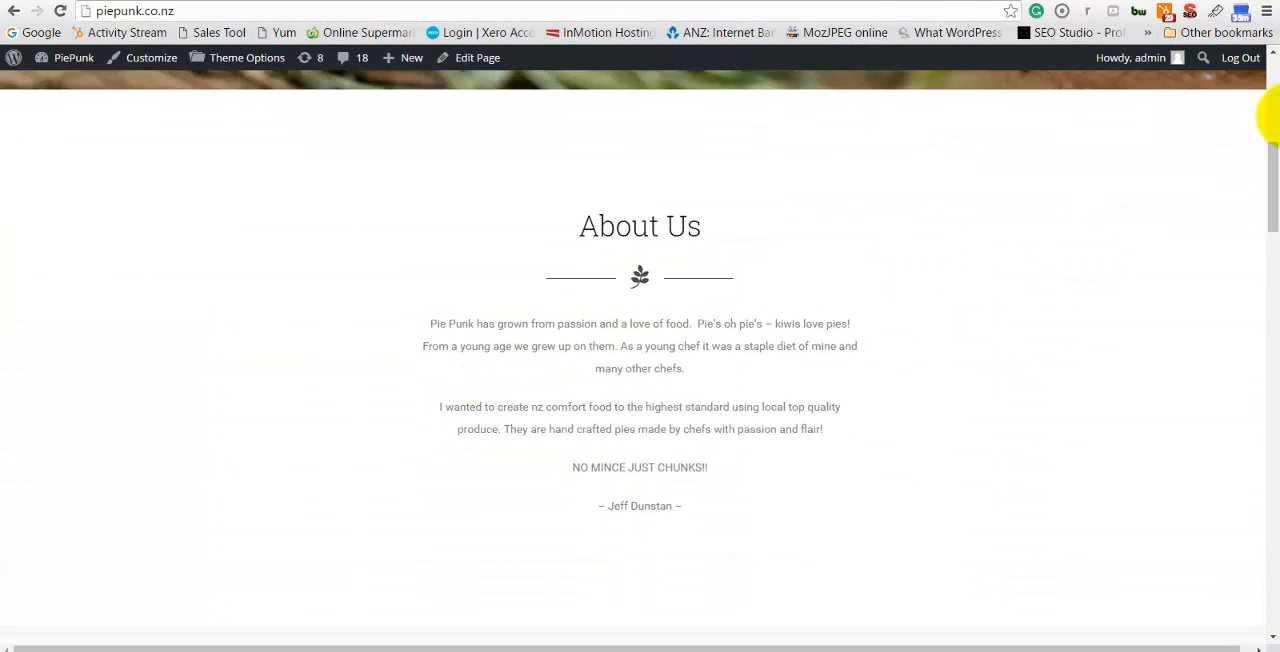
scroll(down, 3)
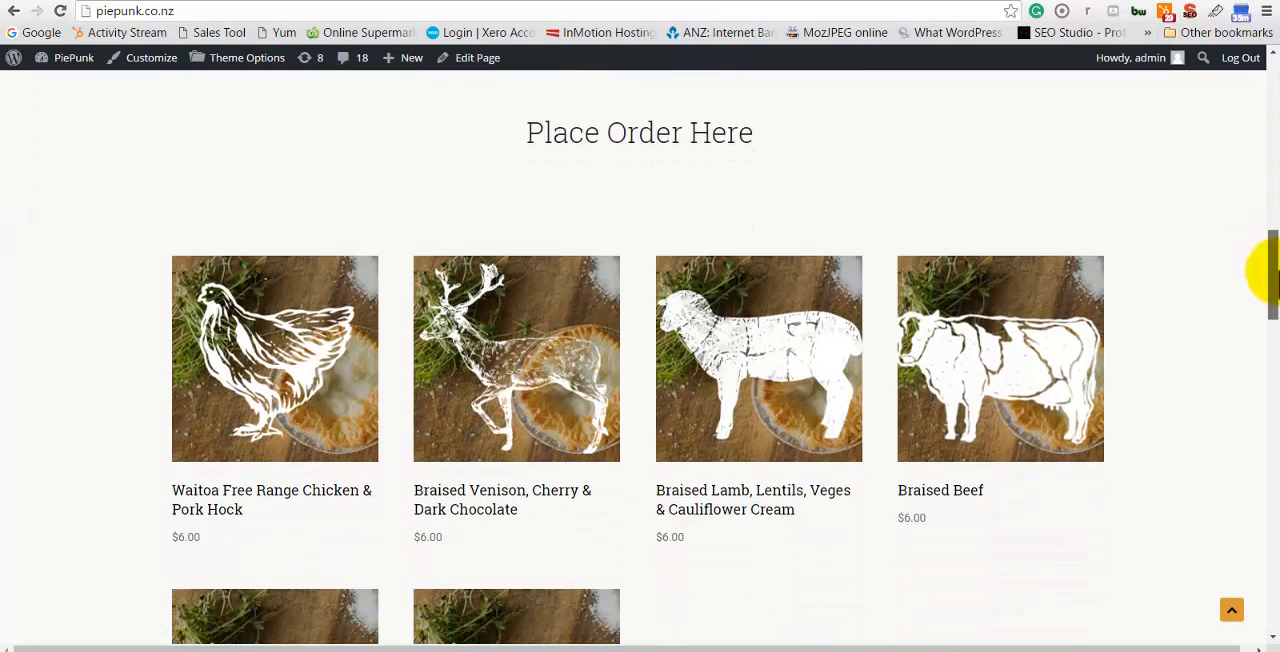
scroll(down, 3)
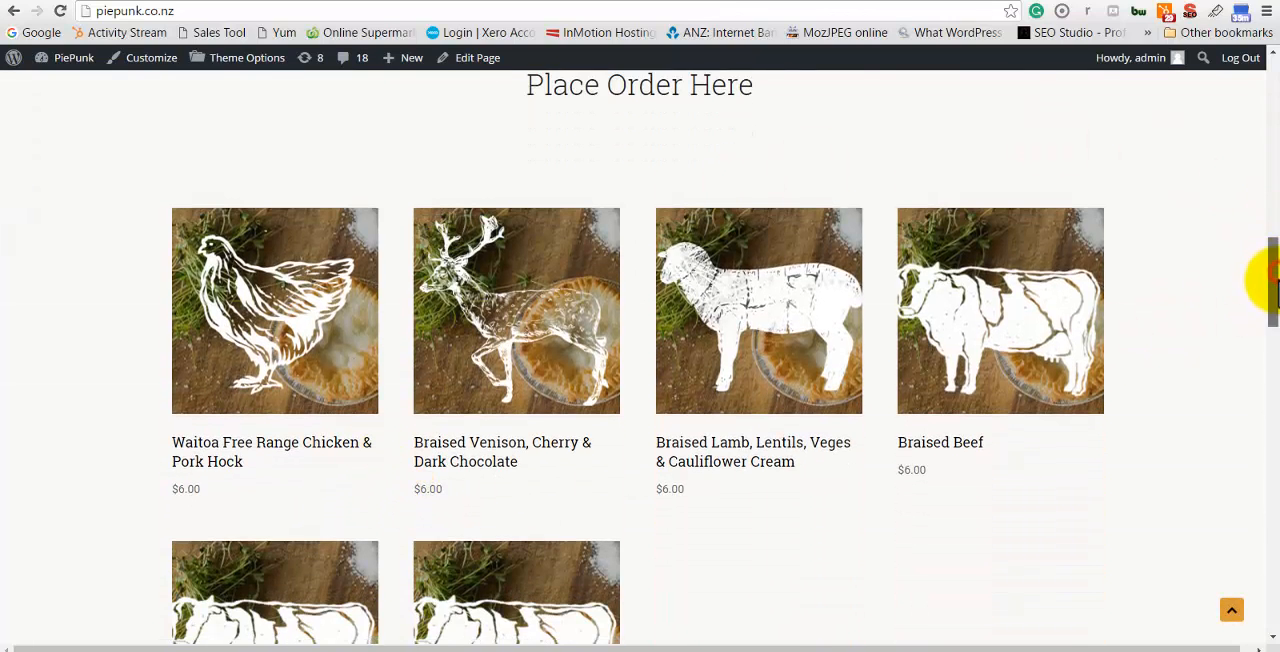
scroll(down, 3)
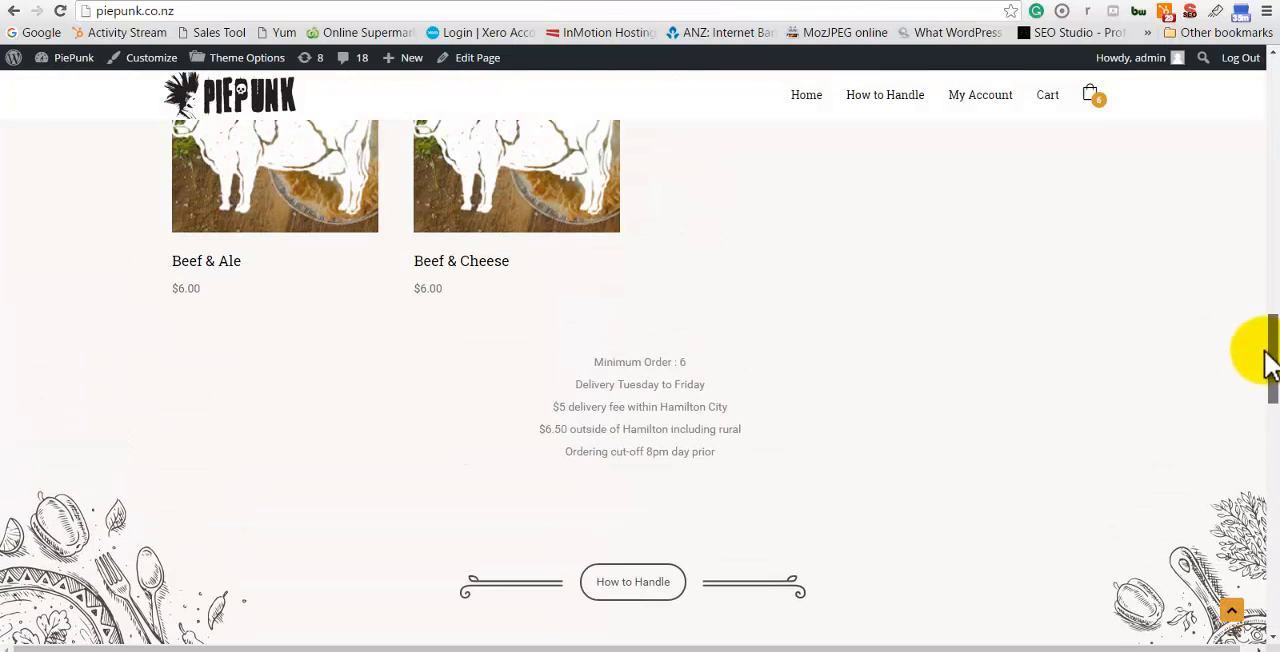
scroll(down, 3)
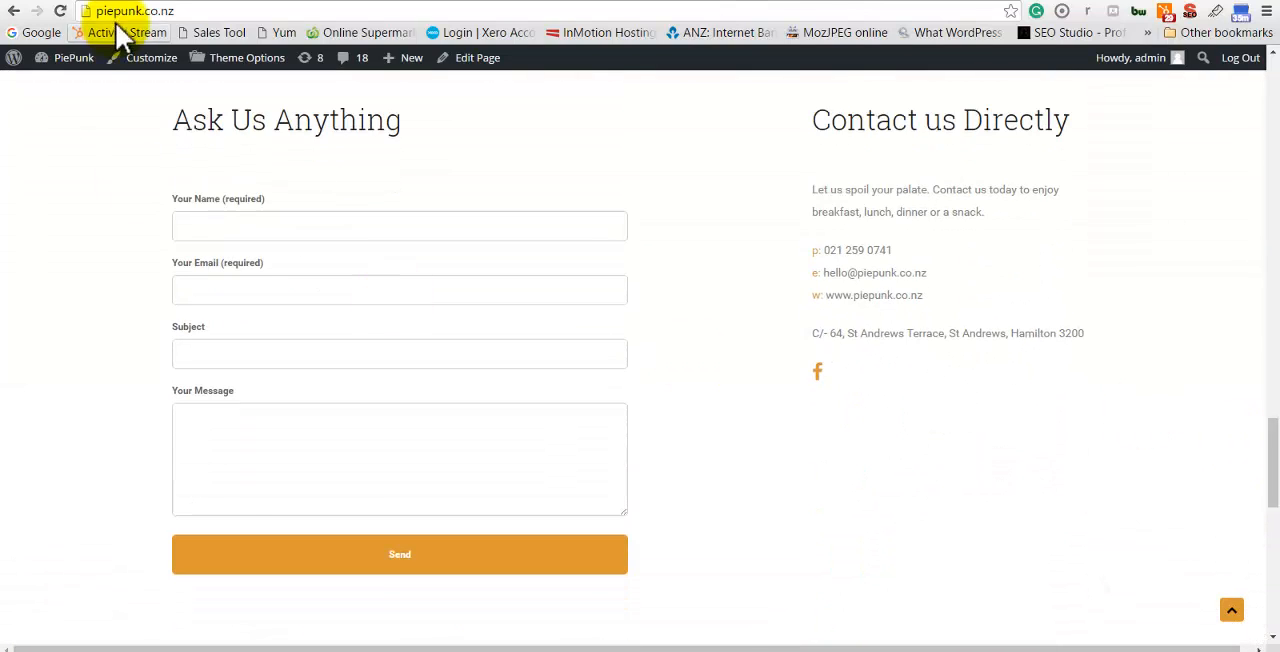
- Open Dashboard, then All Pages, and select the dash-prefixed Welcome sub-page
click(73, 57)
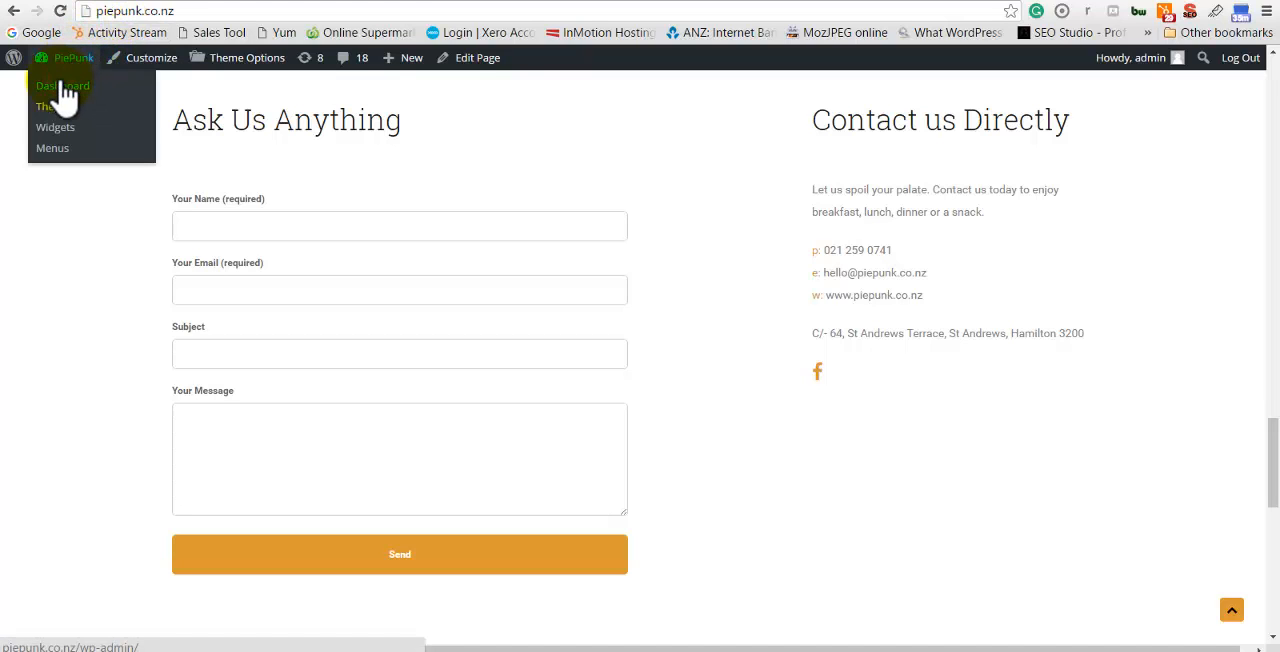
click(55, 85)
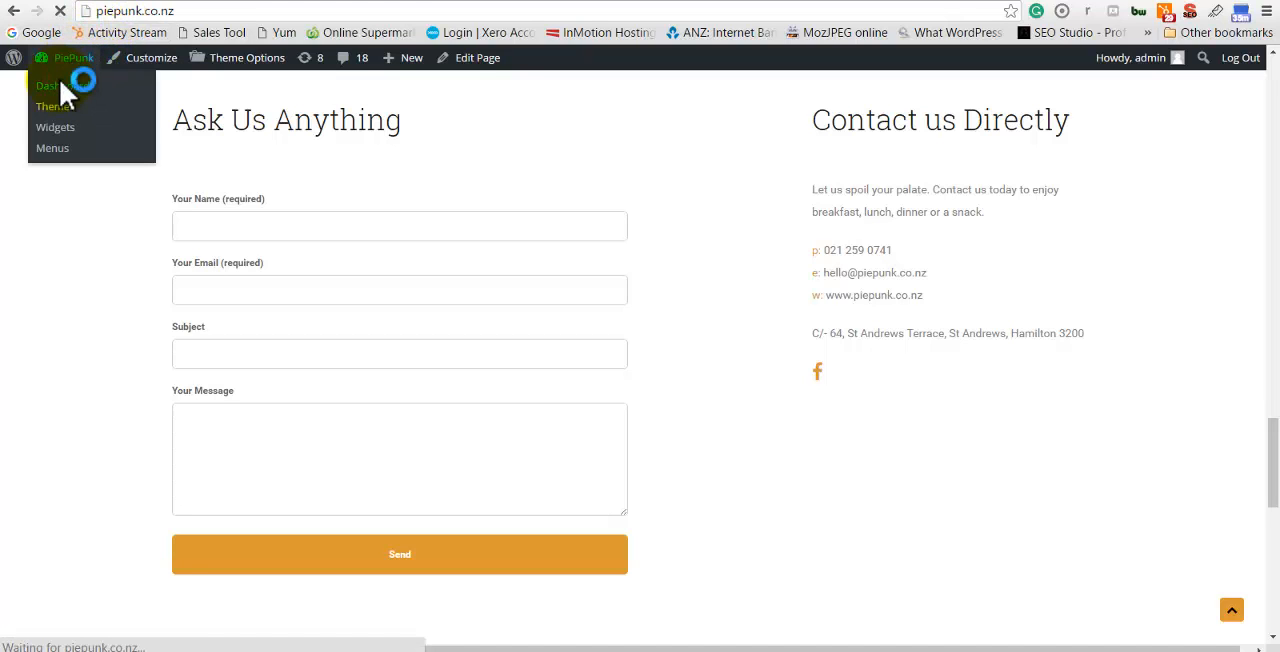
click(48, 85)
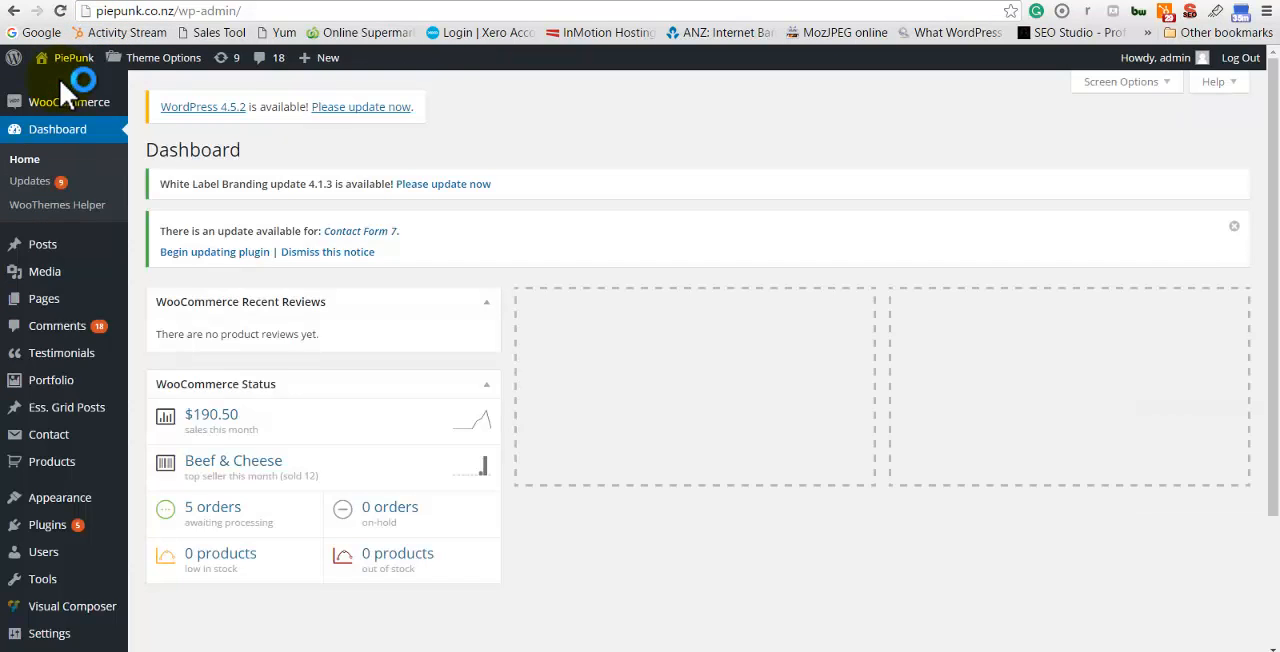
mouse_move(44, 298)
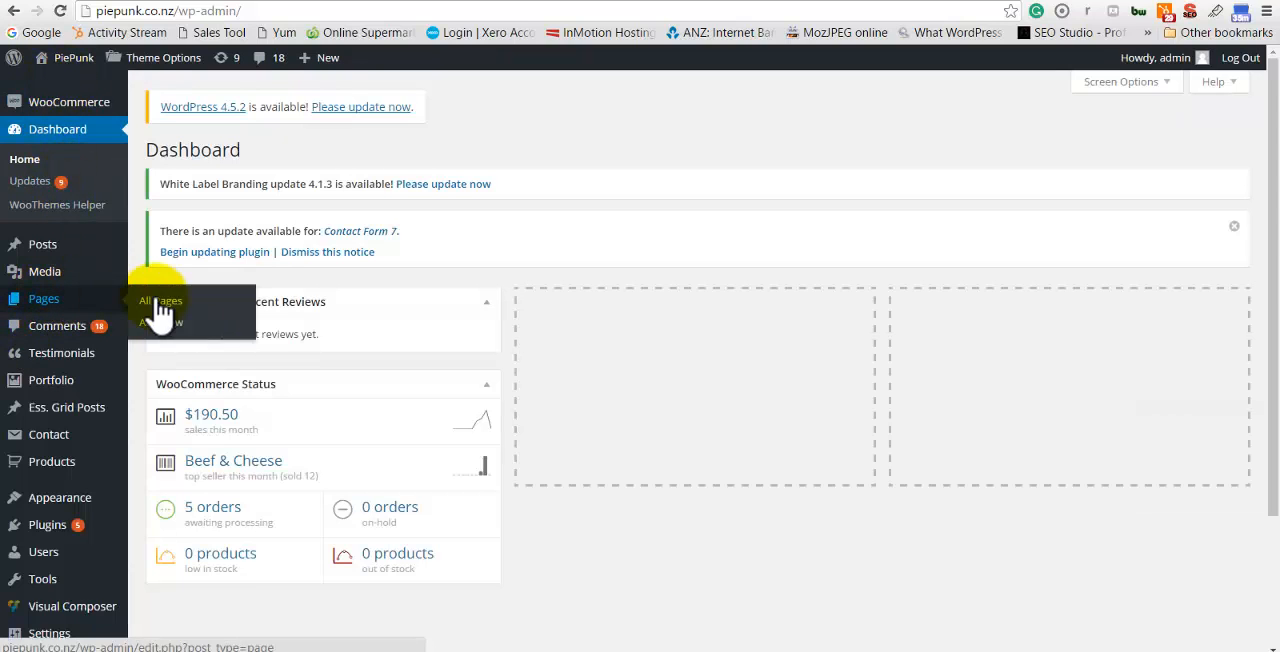
click(161, 301)
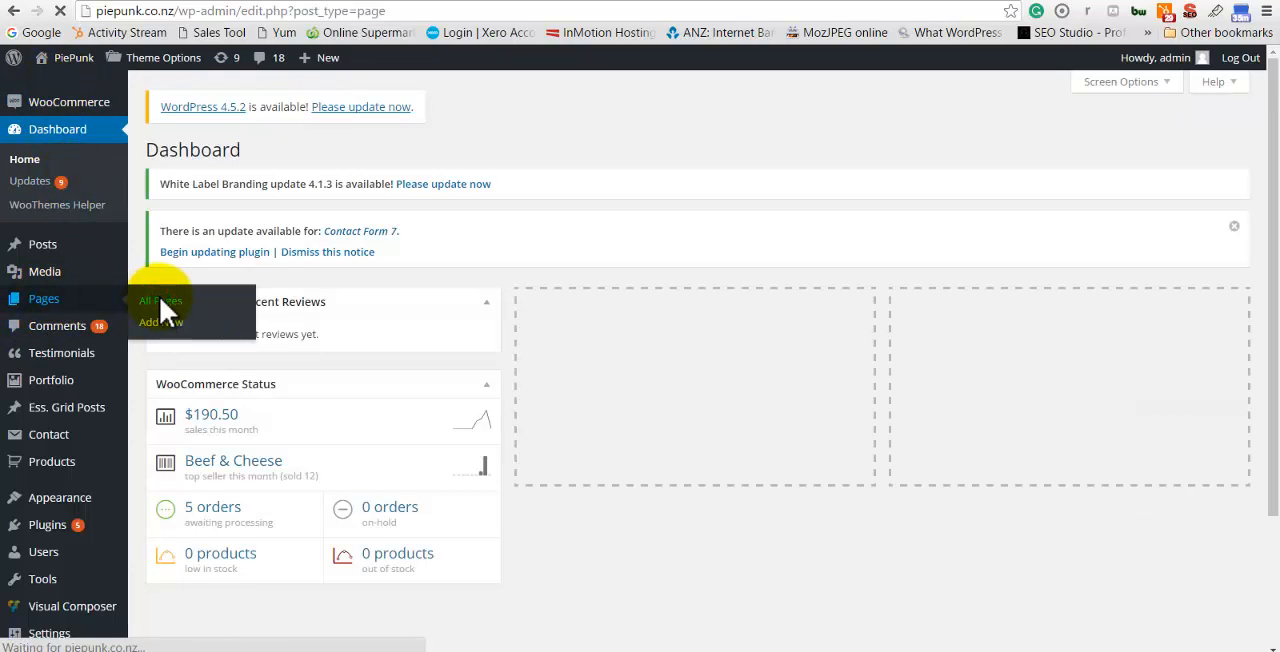
click(160, 300)
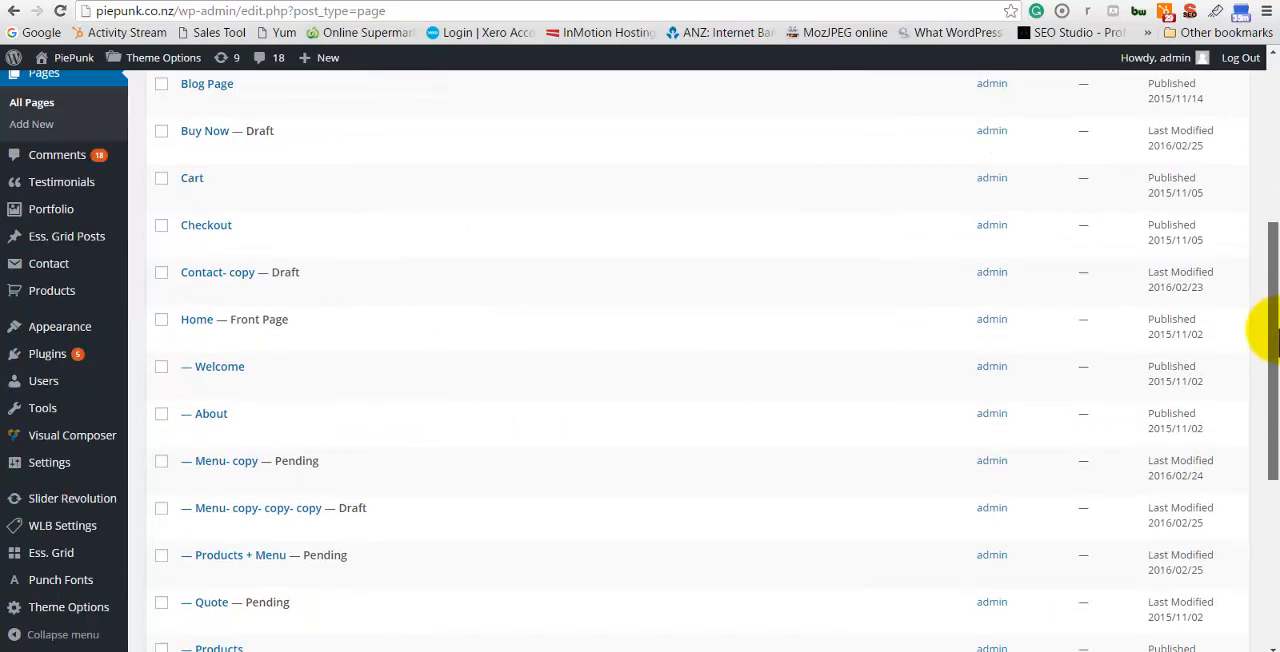
mouse_move(219, 373)
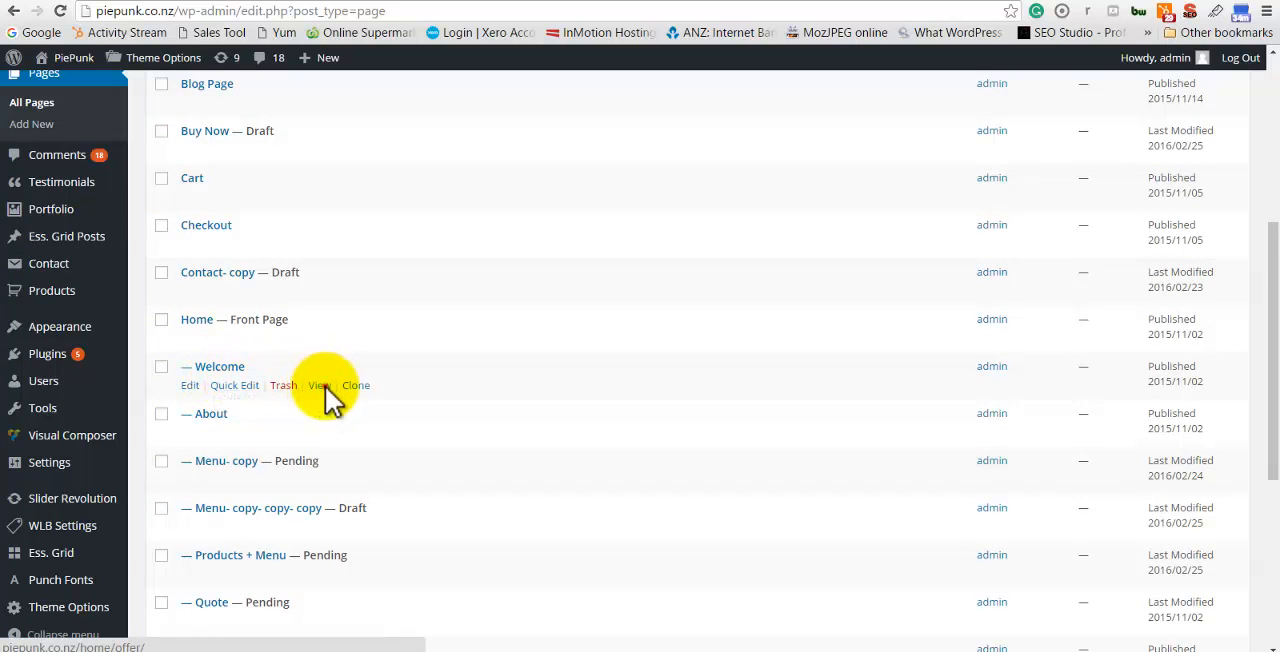
click(319, 385)
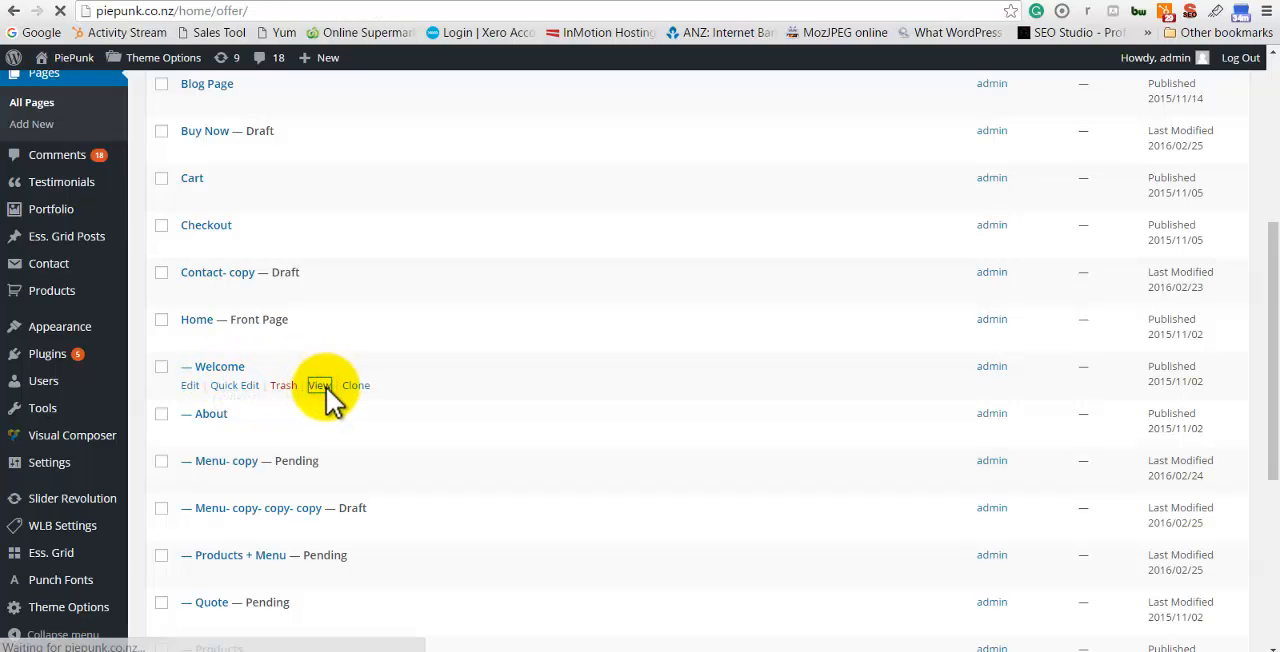
click(318, 385)
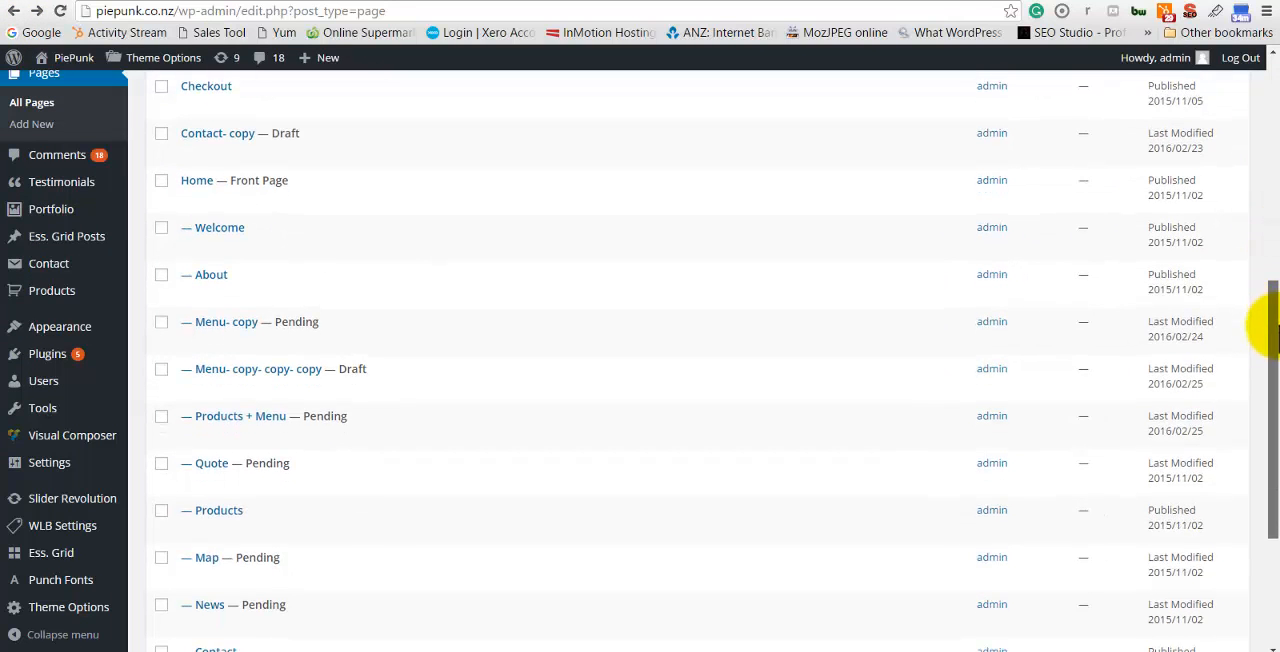
scroll(down, 3)
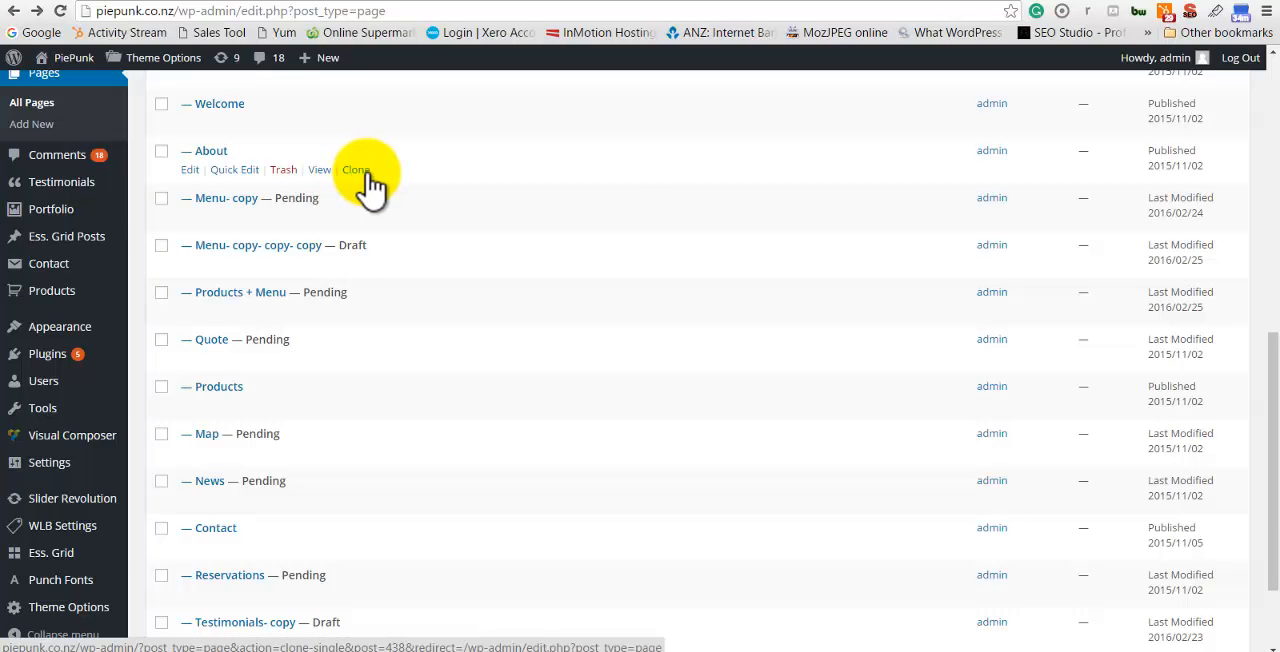
mouse_move(350, 180)
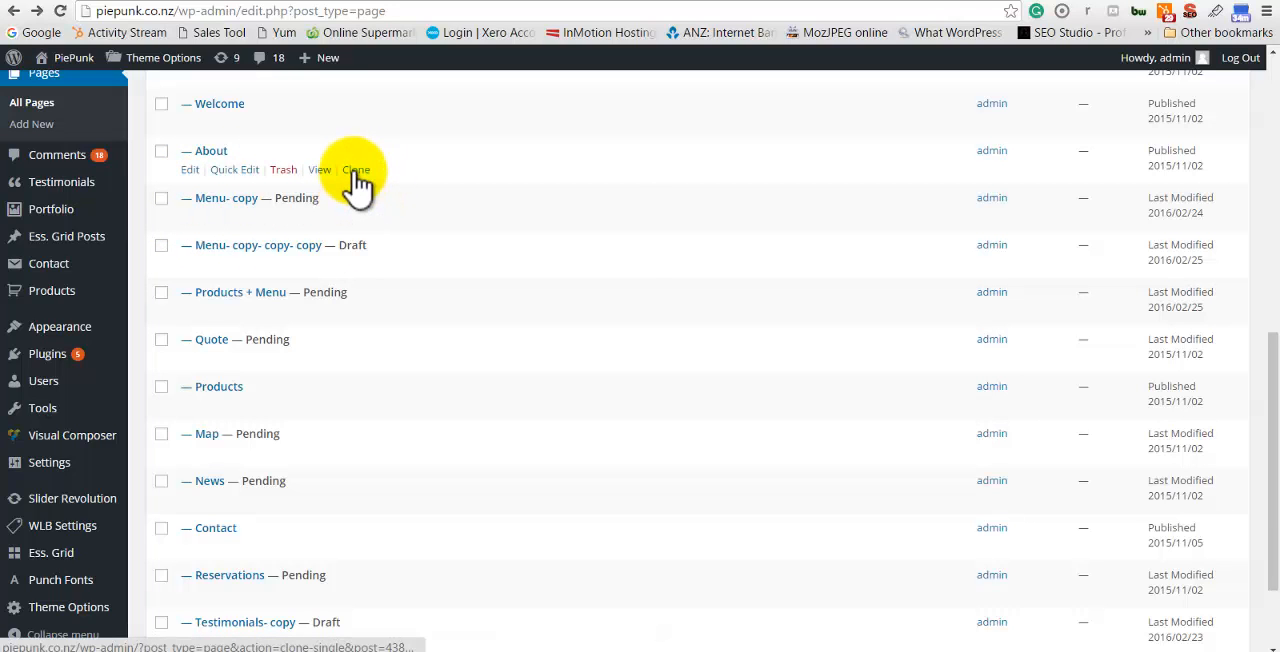